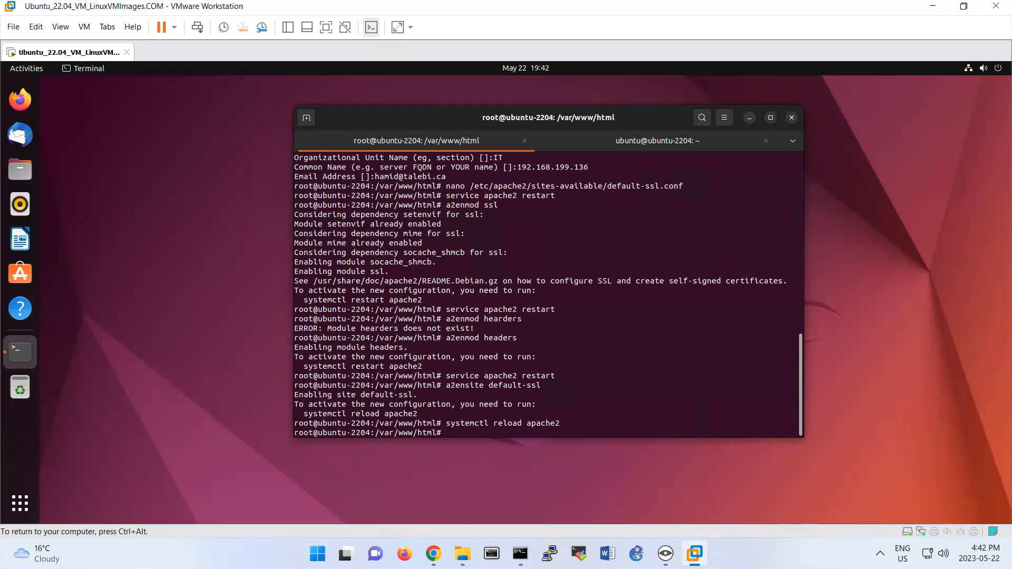
Step: Clear the terminal and run service apache2 status to confirm Apache is active
{"action": "type", "text": "c"}
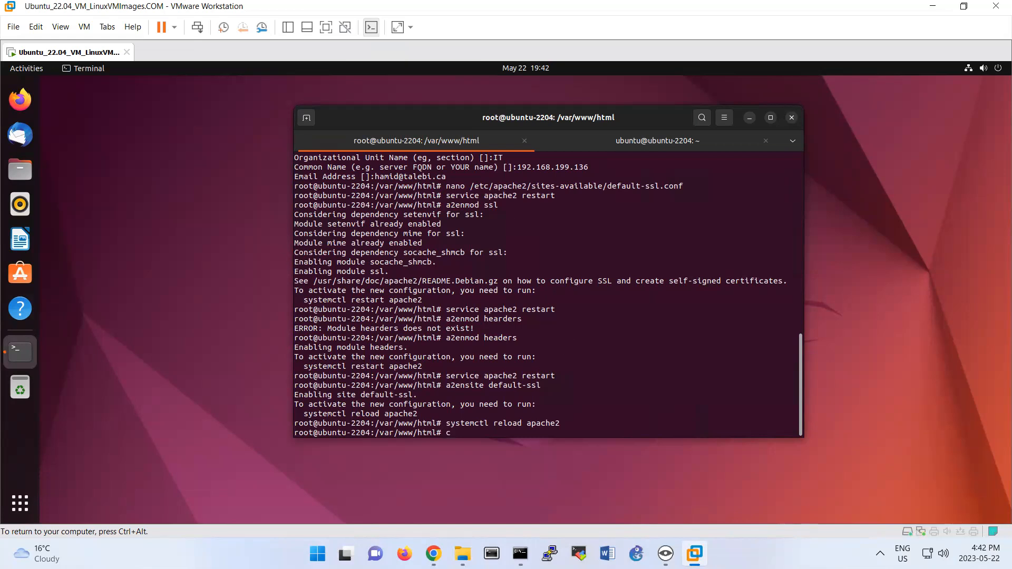
{"action": "key", "text": "Return"}
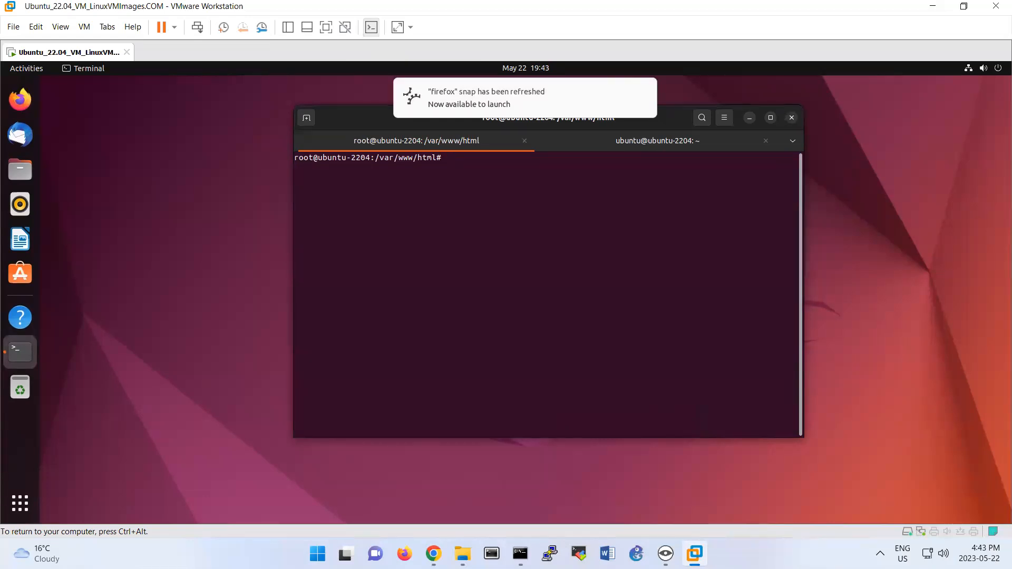
{"action": "type", "text": "c"}
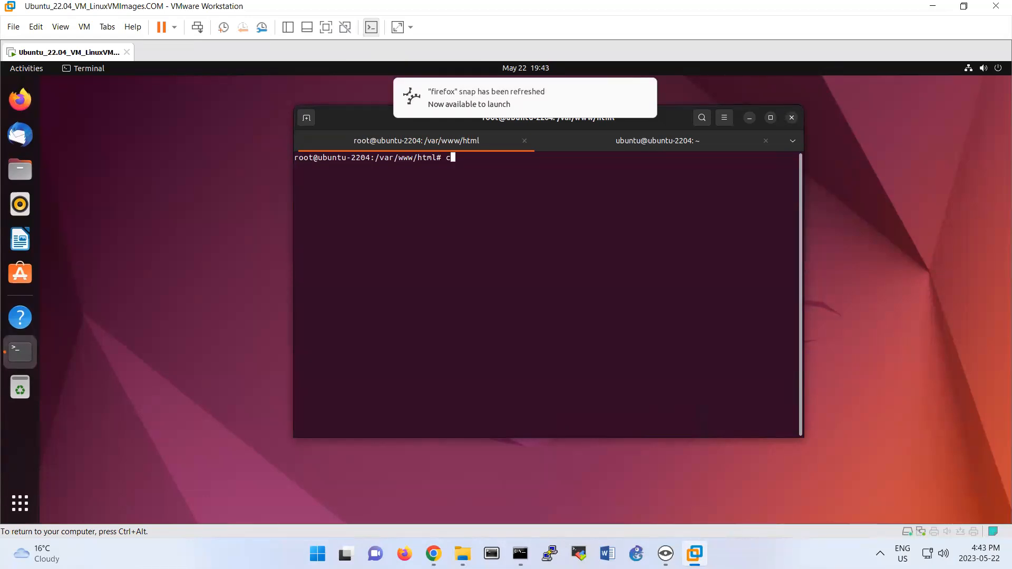
{"action": "type", "text": "ervice apache2"}
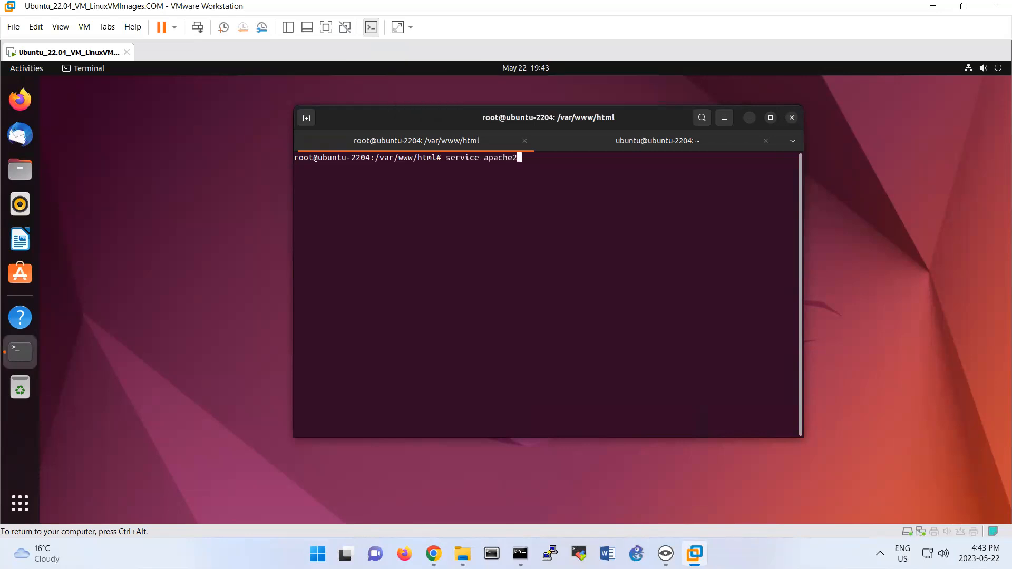
{"action": "type", "text": "status"}
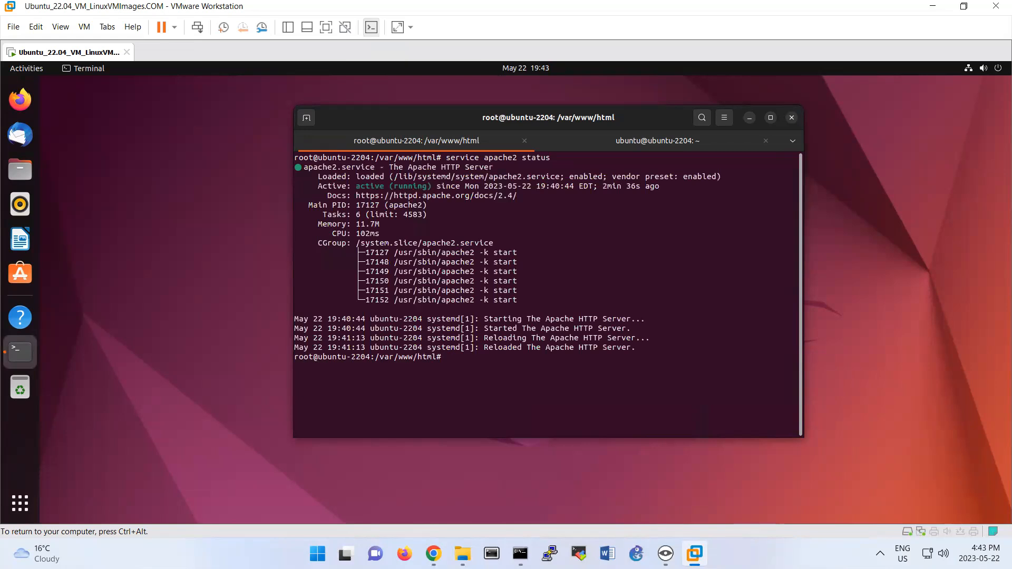
{"action": "type", "text": "service"}
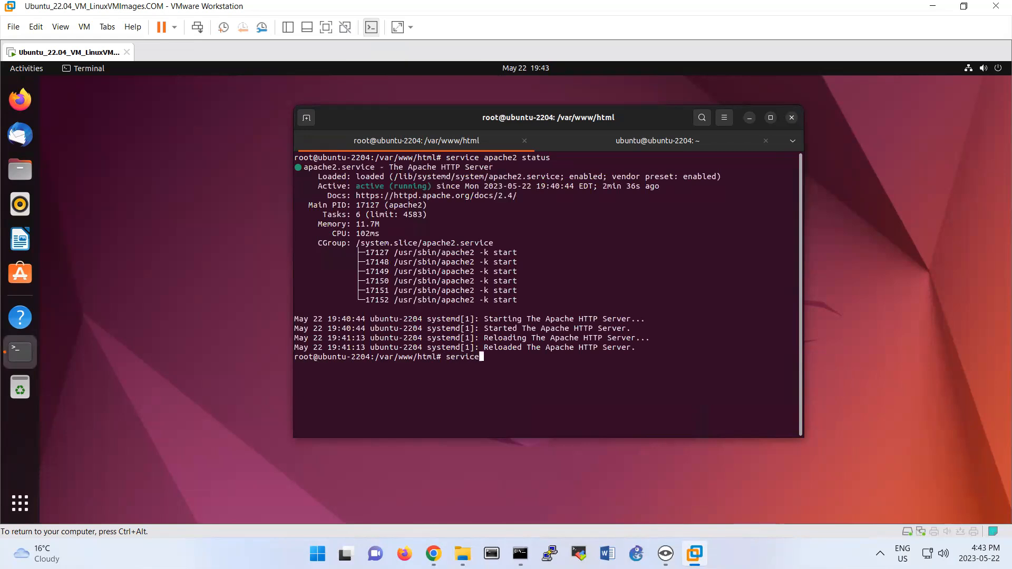
{"action": "type", "text": "apache2 stop"}
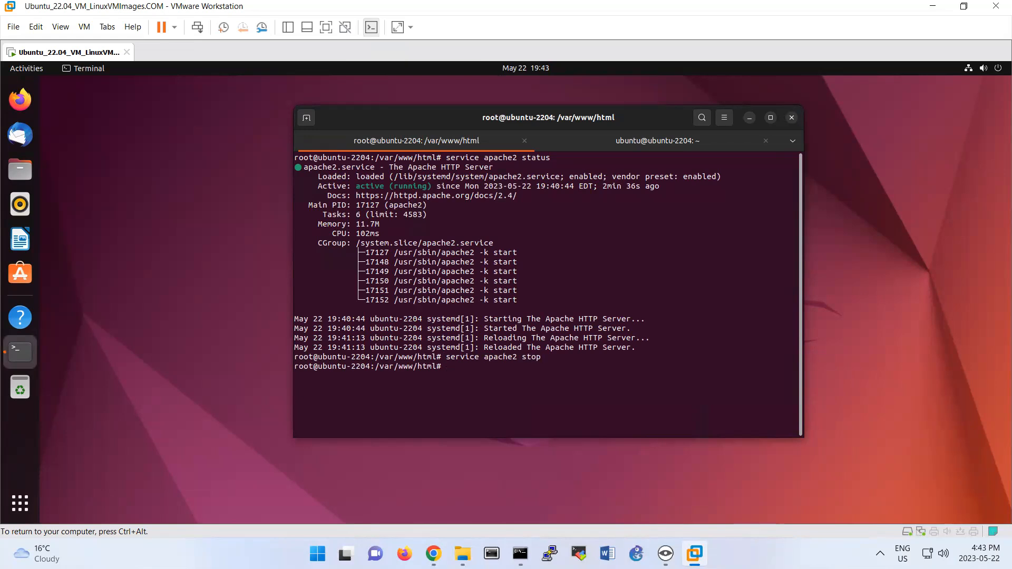
Step: Install nginx with apt-get install nginx after stopping Apache
{"action": "type", "text": "apt-get ins"}
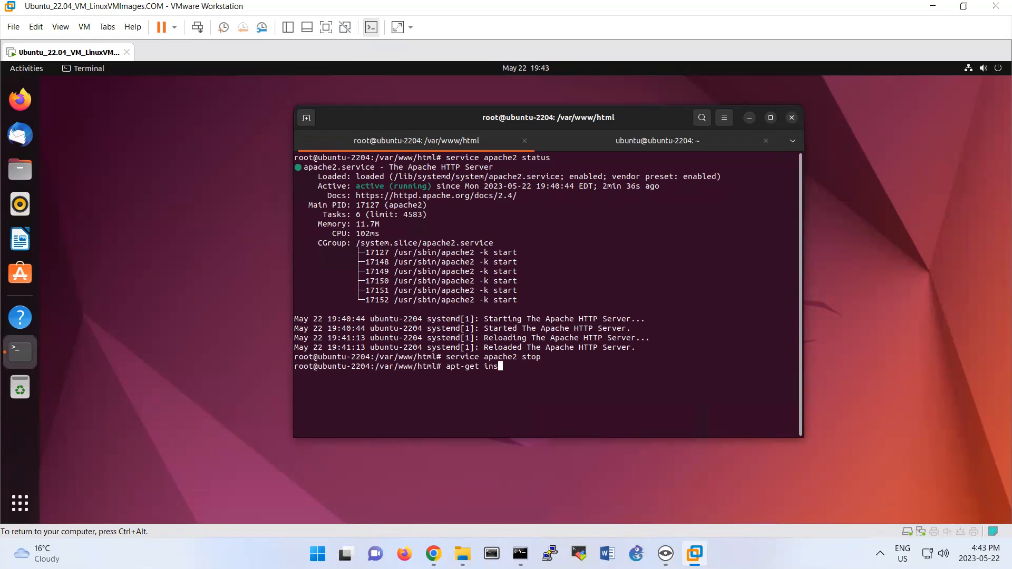
{"action": "type", "text": "tall"}
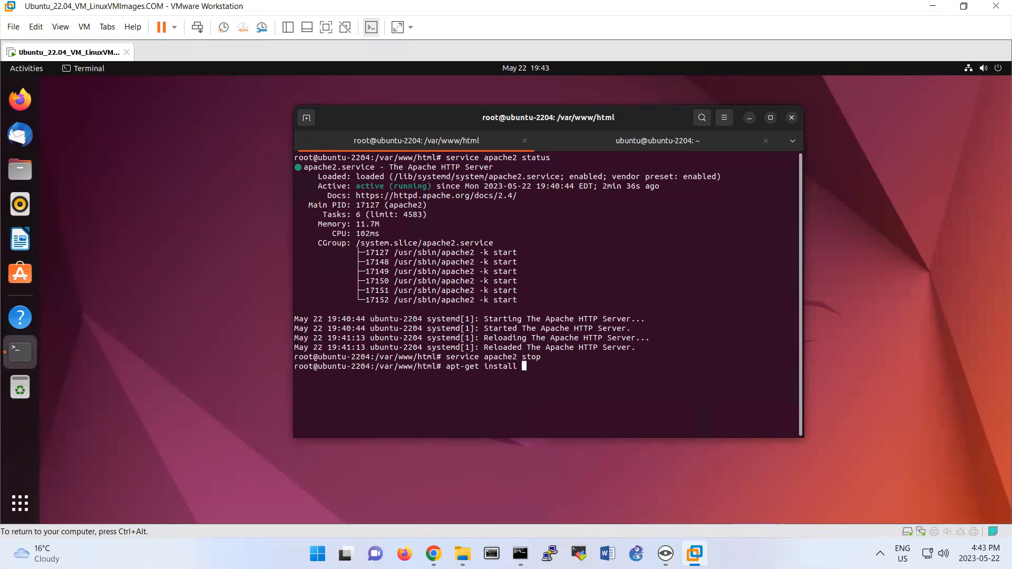
{"action": "type", "text": "nginx"}
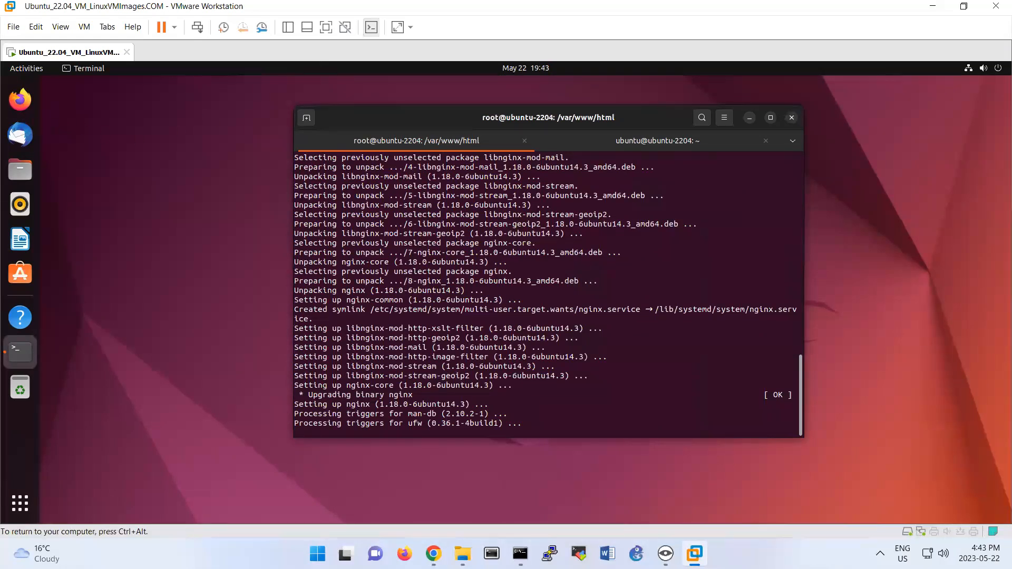
{"action": "mouse_move", "coordinate": [19, 99]}
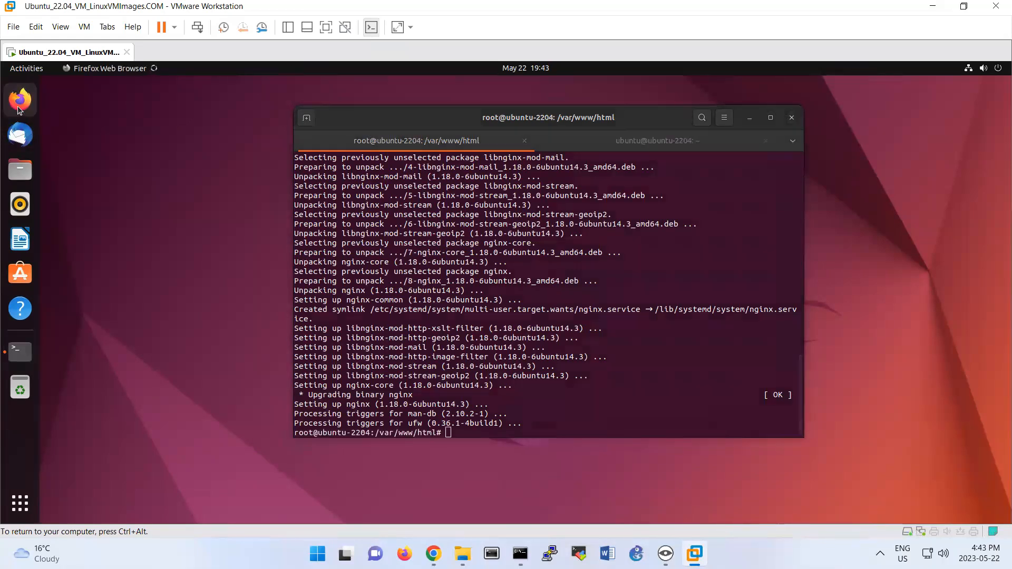
Step: Launch Firefox, skip its welcome screen and start entering the localhost address
{"action": "left_click", "coordinate": [19, 100]}
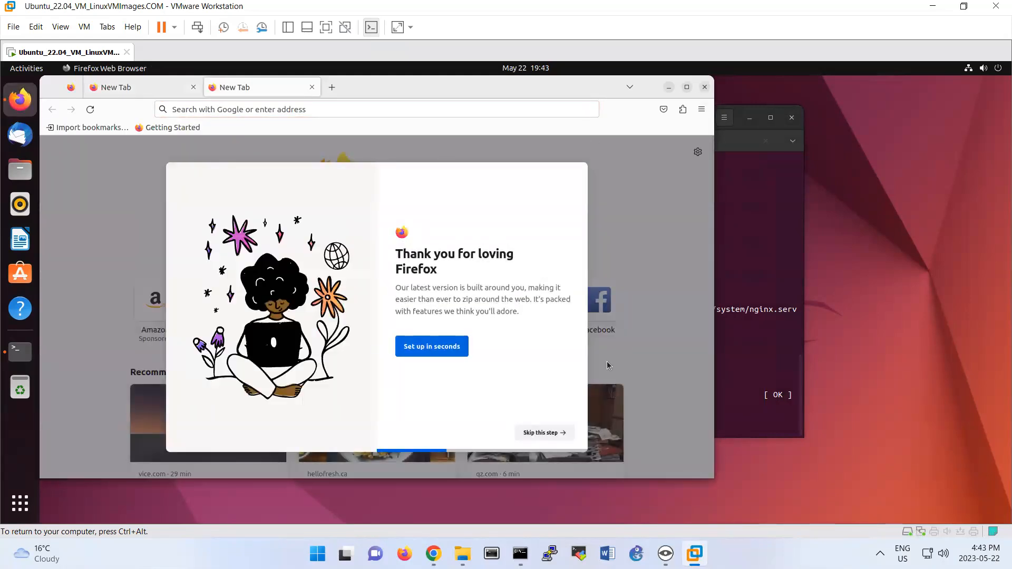
{"action": "left_click", "coordinate": [540, 432]}
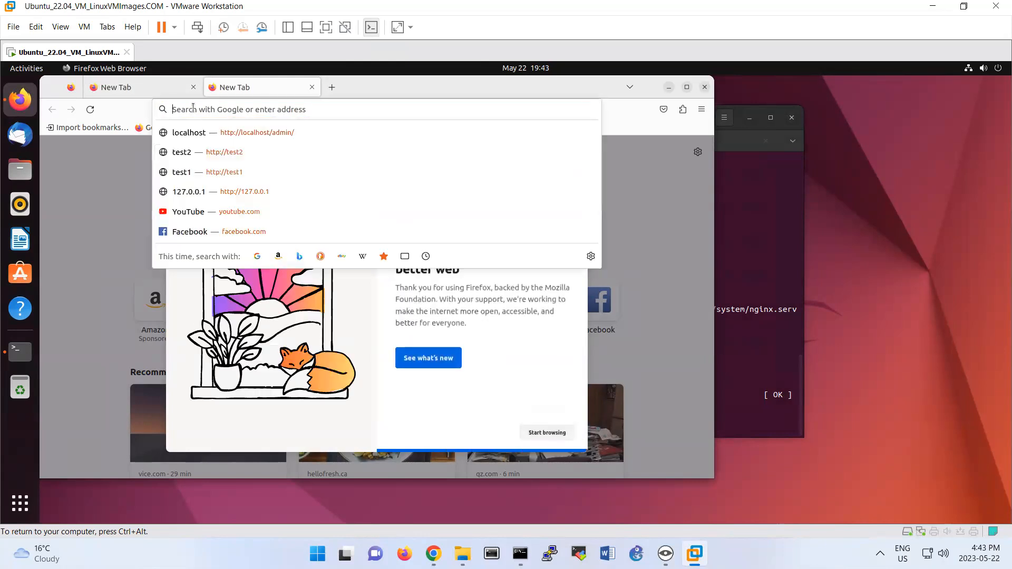
{"action": "type", "text": "httpL"}
{"action": "type", "text": "c"}
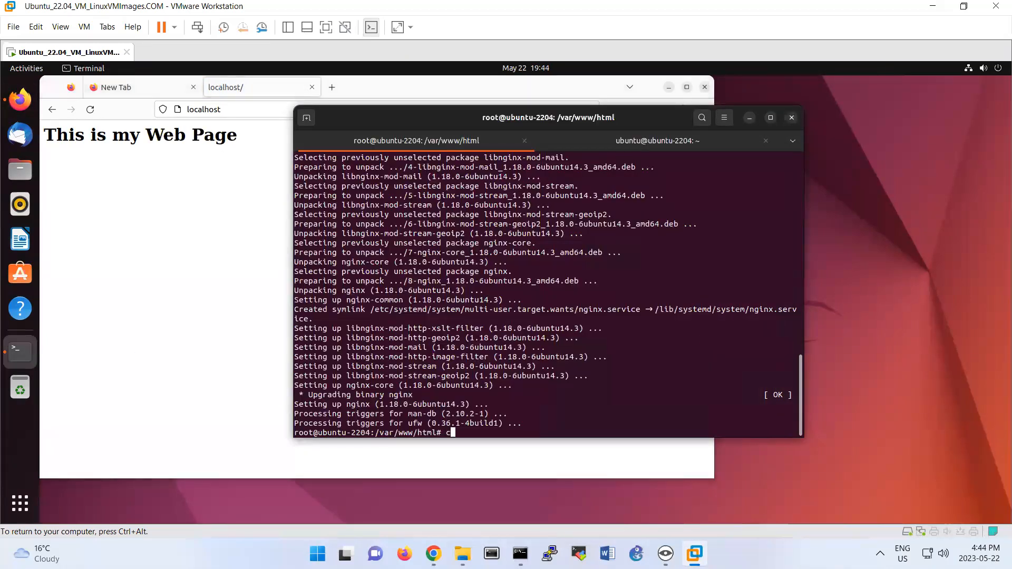
Step: List the web folder and run rm index.html info.php, then return to the terminal
{"action": "type", "text": "ls"}
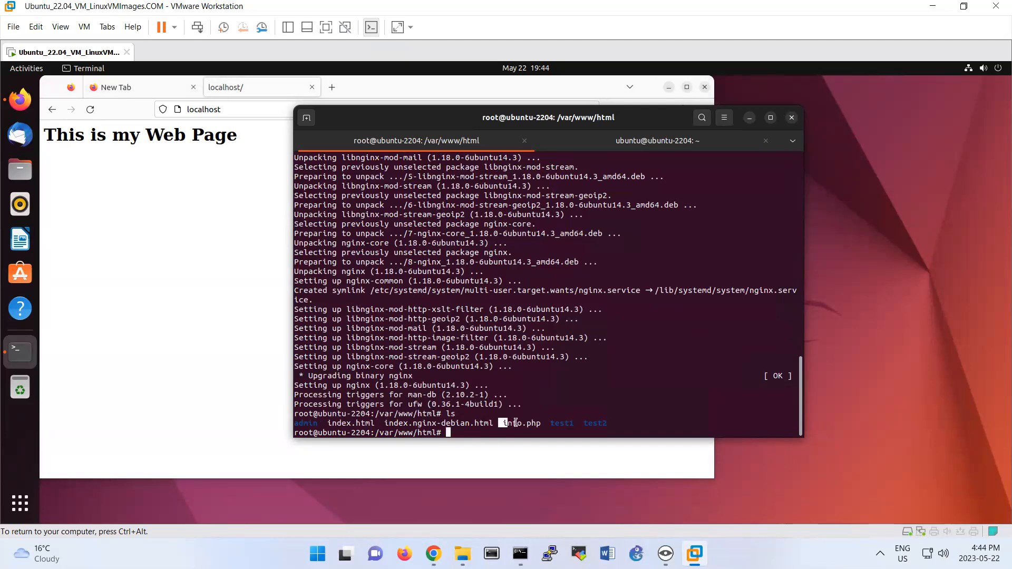
{"action": "double_click", "coordinate": [519, 424]}
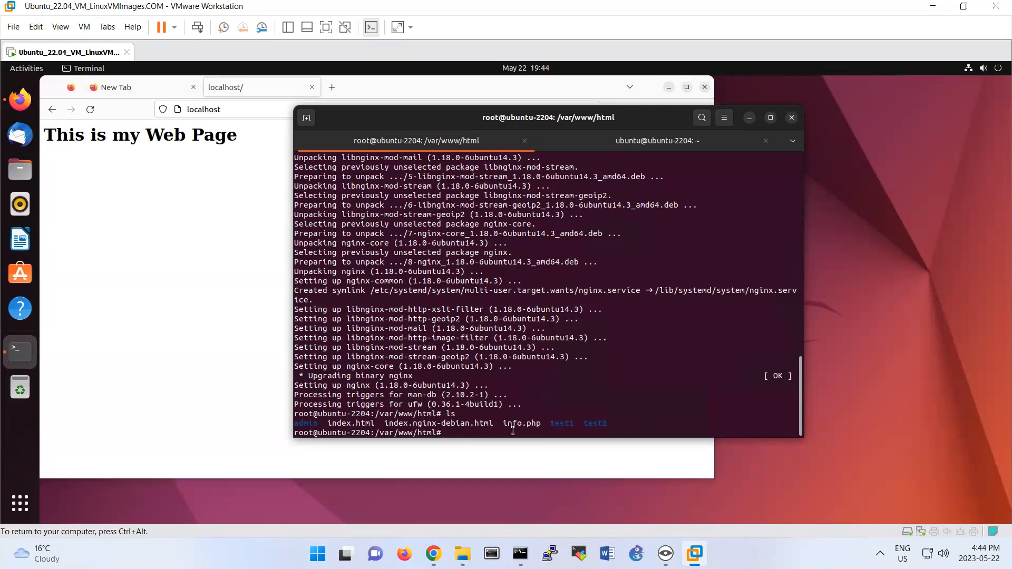
{"action": "type", "text": "rm"}
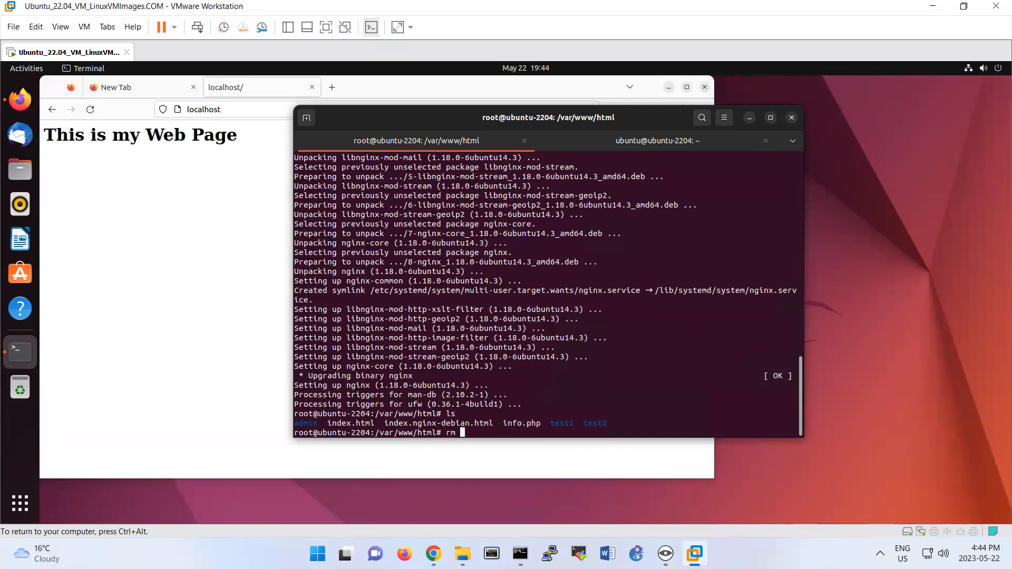
{"action": "type", "text": "inde"}
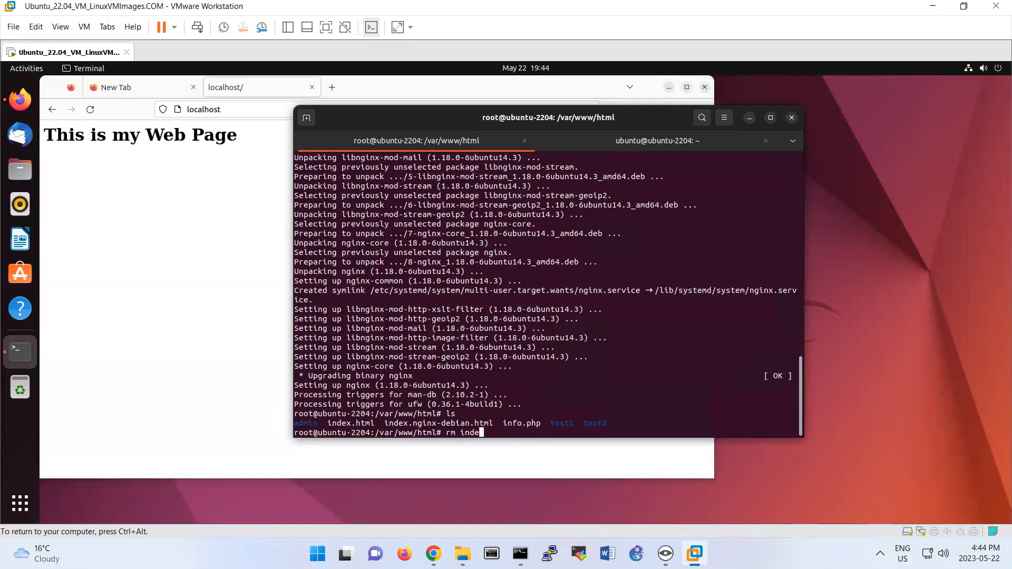
{"action": "type", "text": "x.html"}
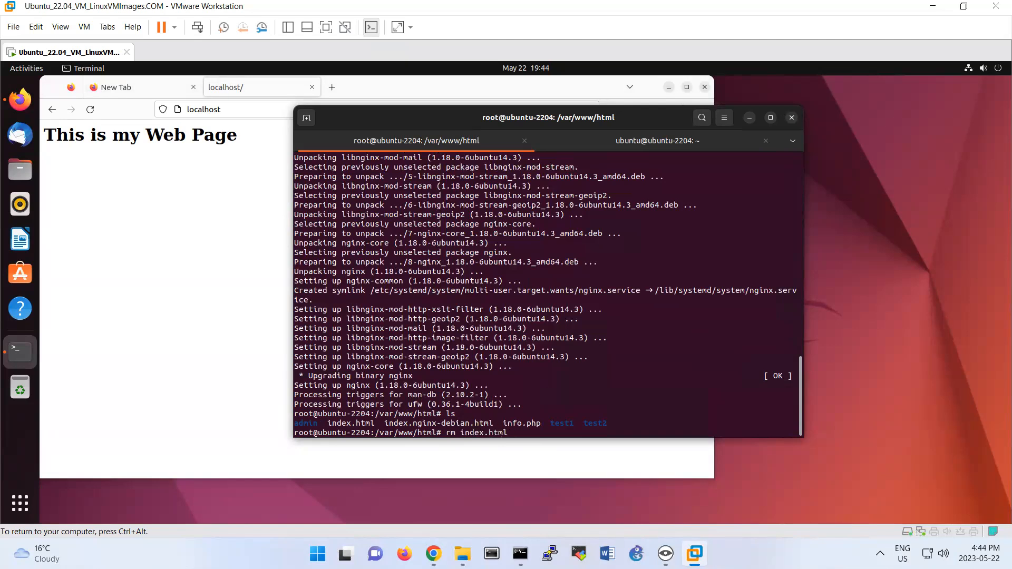
{"action": "type", "text": "info.php"}
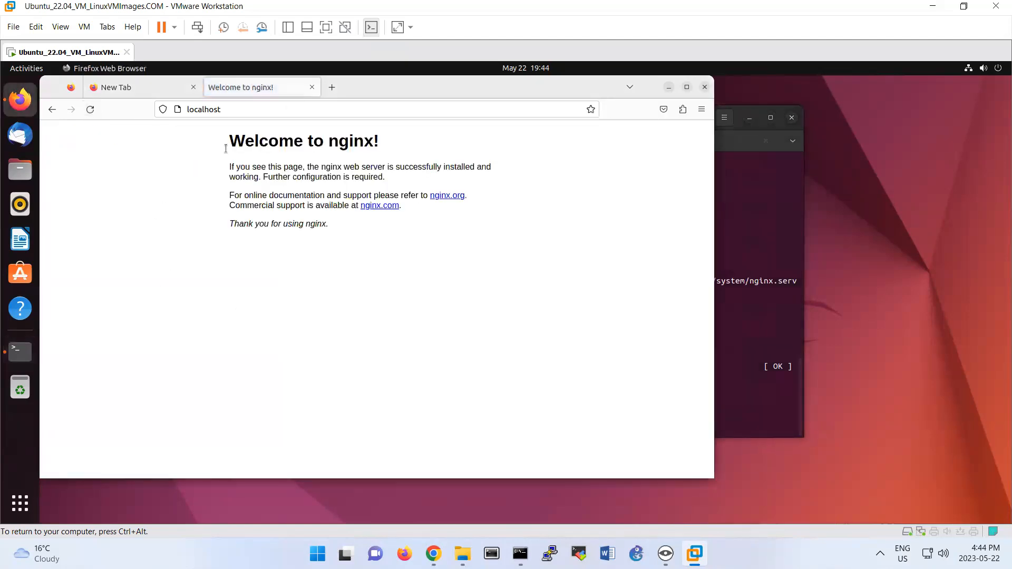
{"action": "key", "text": "ctrl+a"}
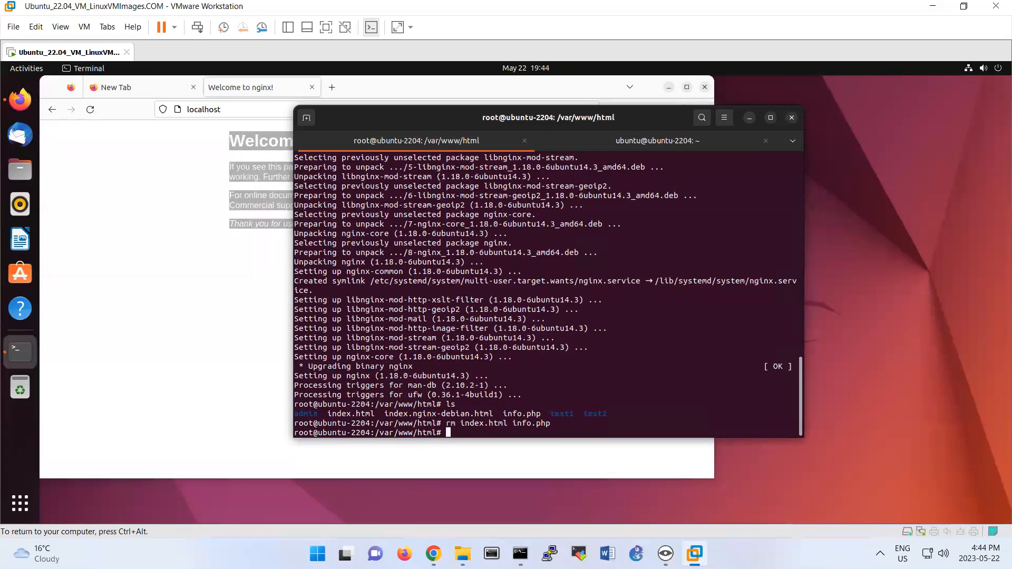
Step: Confirm index.nginx-debian.html remains and view /etc/nginx/nginx.conf in nano
{"action": "double_click", "coordinate": [438, 413]}
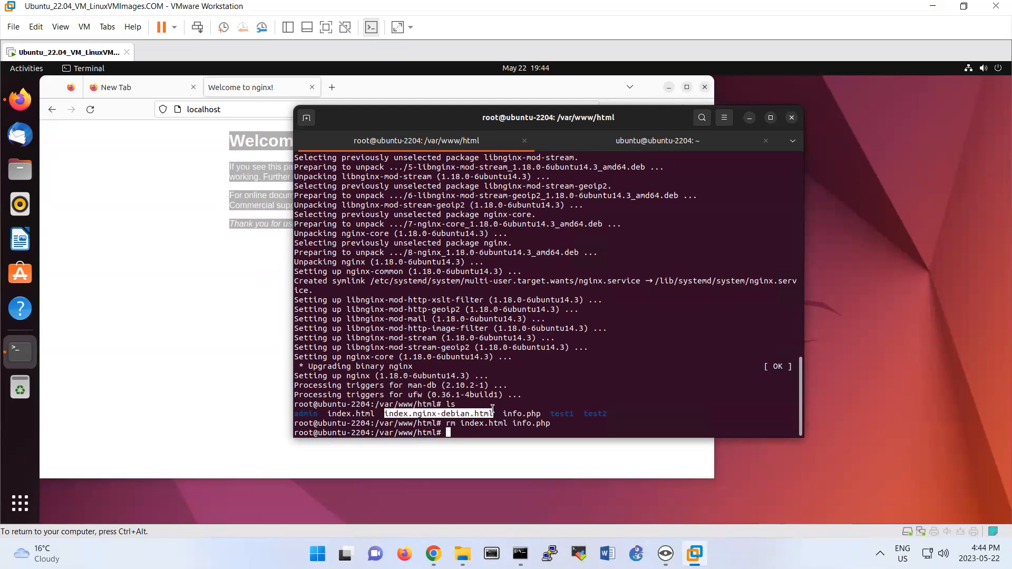
{"action": "key", "text": "Return"}
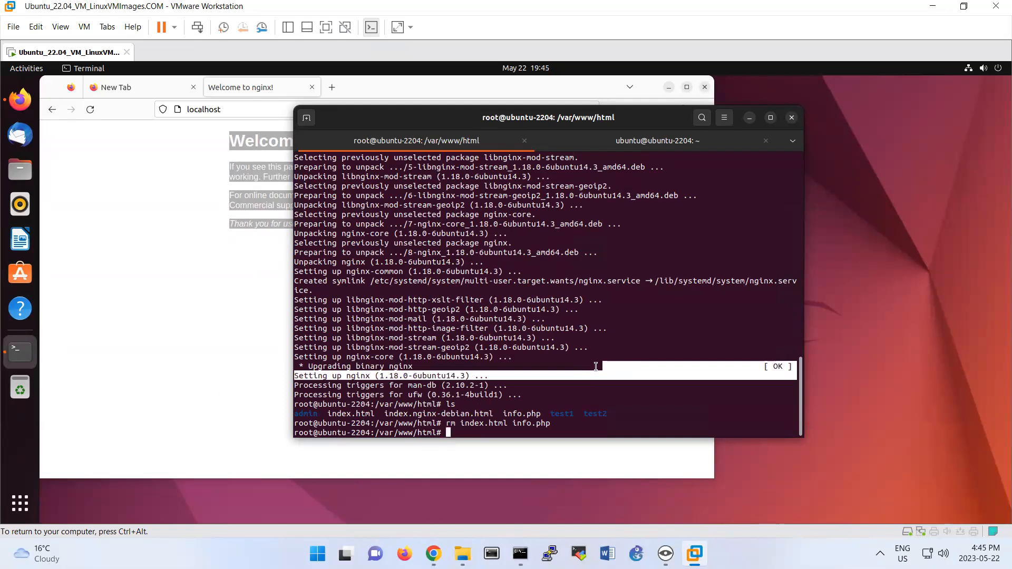
{"action": "type", "text": "nano /etc"}
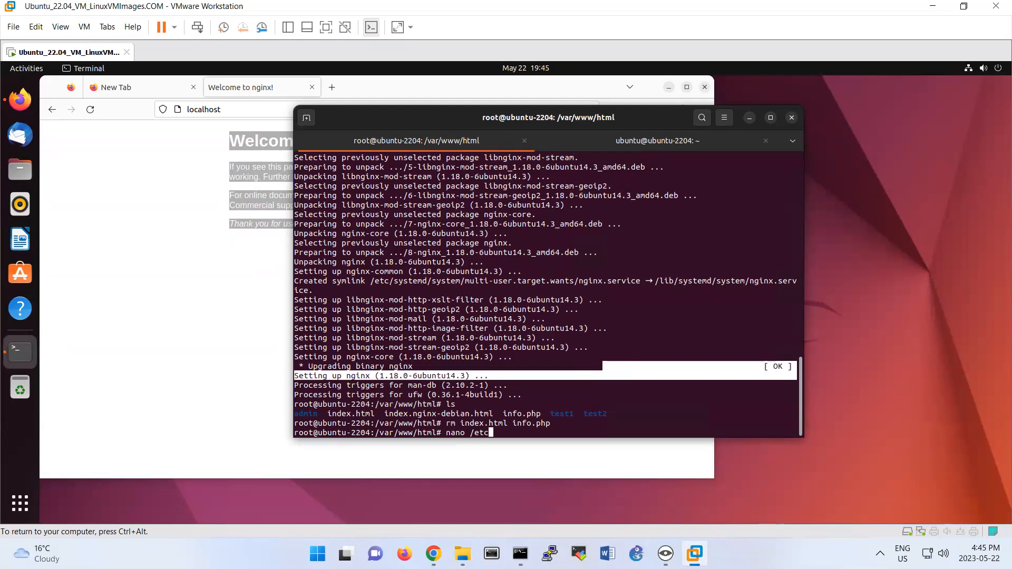
{"action": "type", "text": "nginx/nginx."}
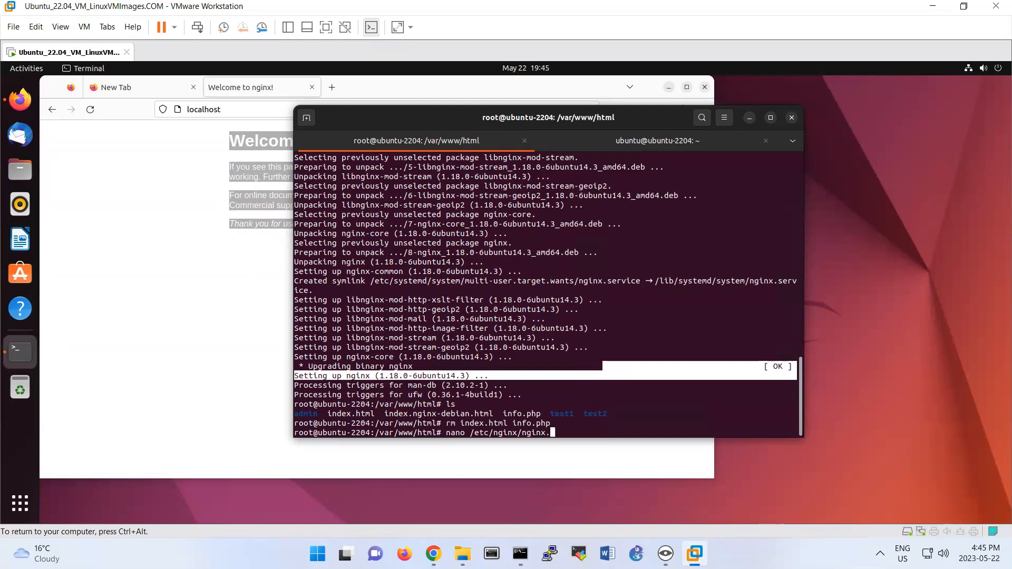
{"action": "type", "text": "conf"}
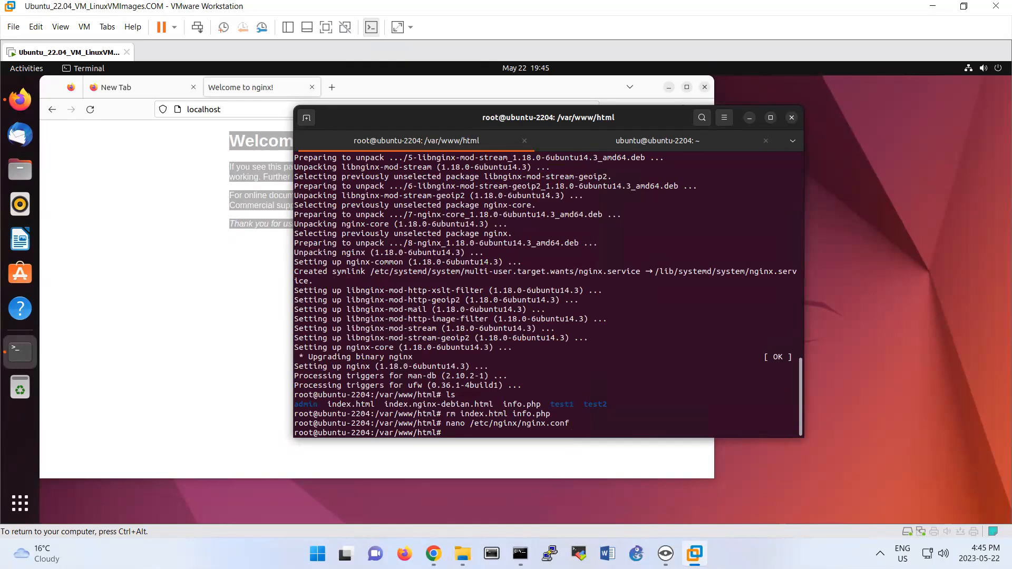
Step: Create /etc/nginx/sites-available/mytest.local in nano
{"action": "type", "text": "nano /etc/nginx/"}
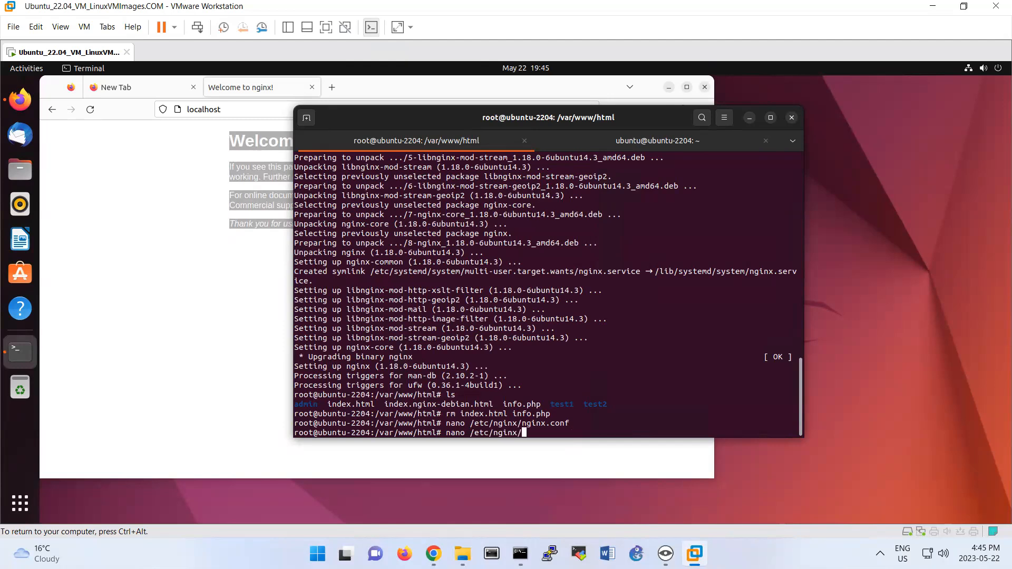
{"action": "type", "text": "sites-a"}
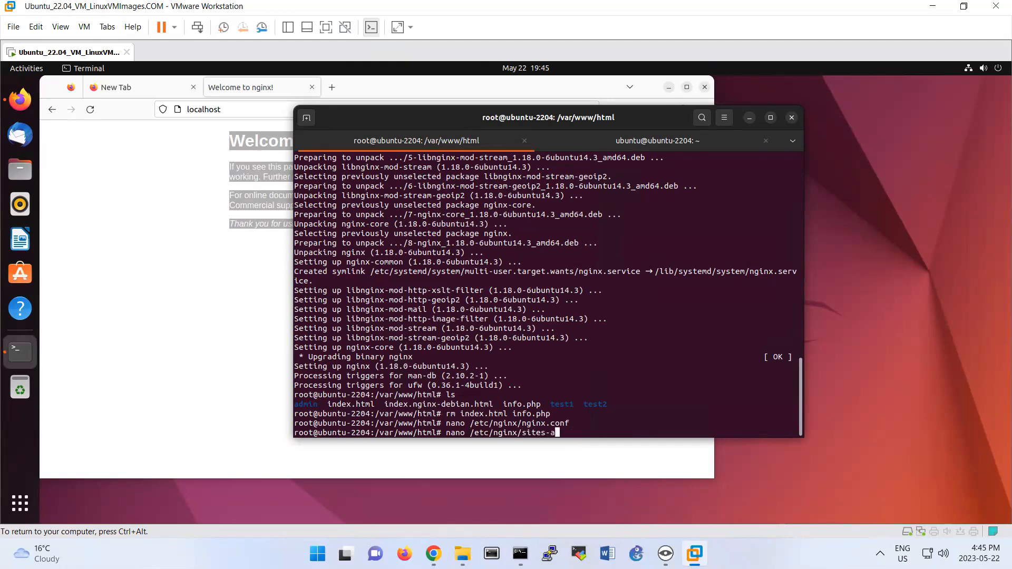
{"action": "type", "text": "vailable/"}
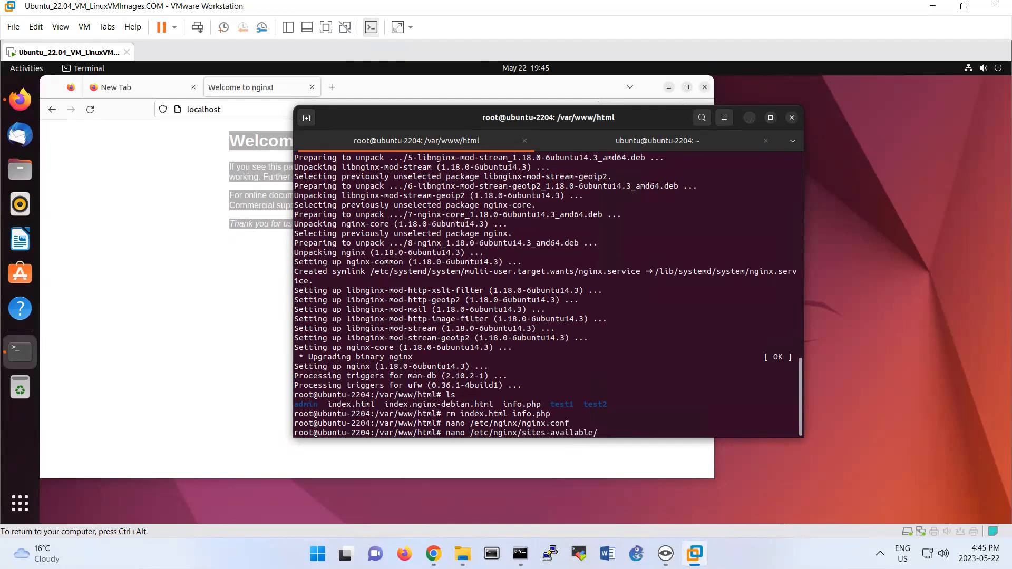
{"action": "type", "text": "mytest.l"}
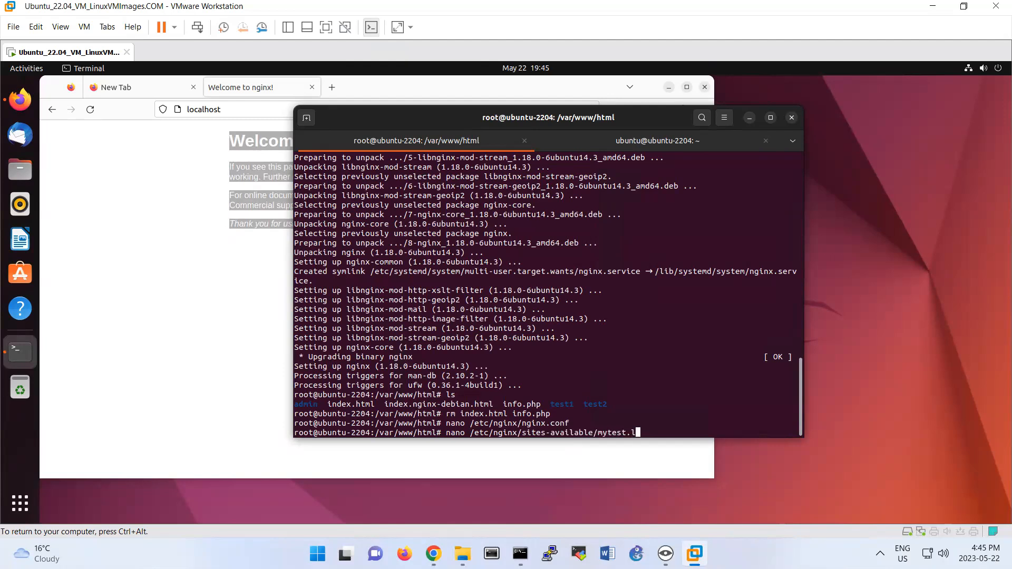
{"action": "type", "text": "ocal"}
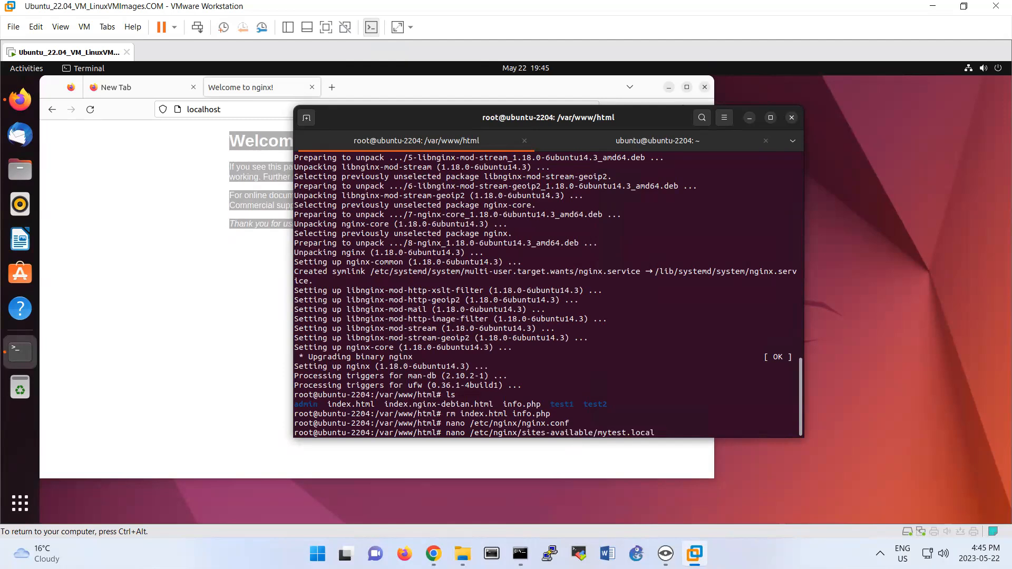
{"action": "key", "text": "Return"}
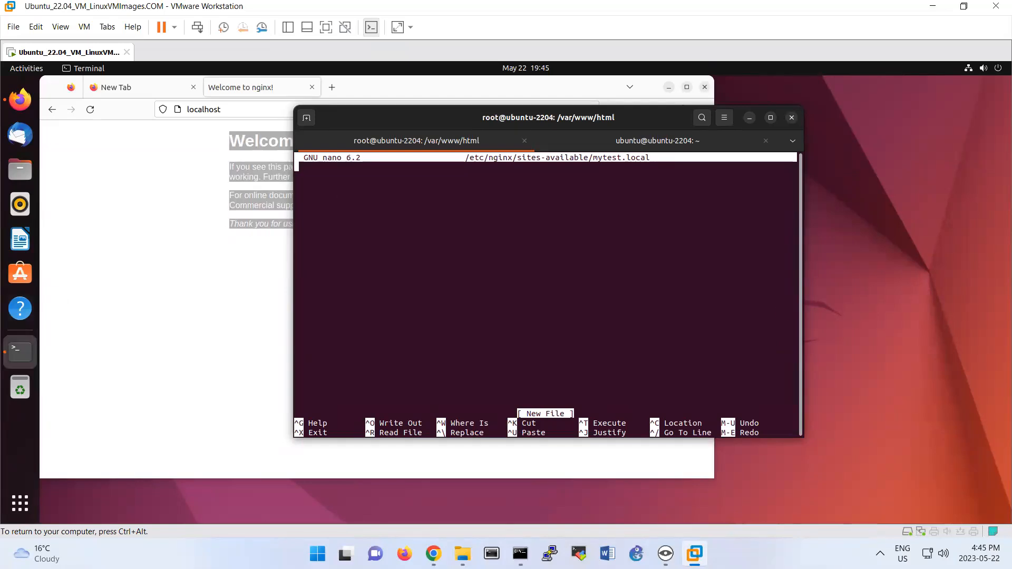
Step: Write a server block with listen 80; and server_name mytest.local;
{"action": "type", "text": "server"}
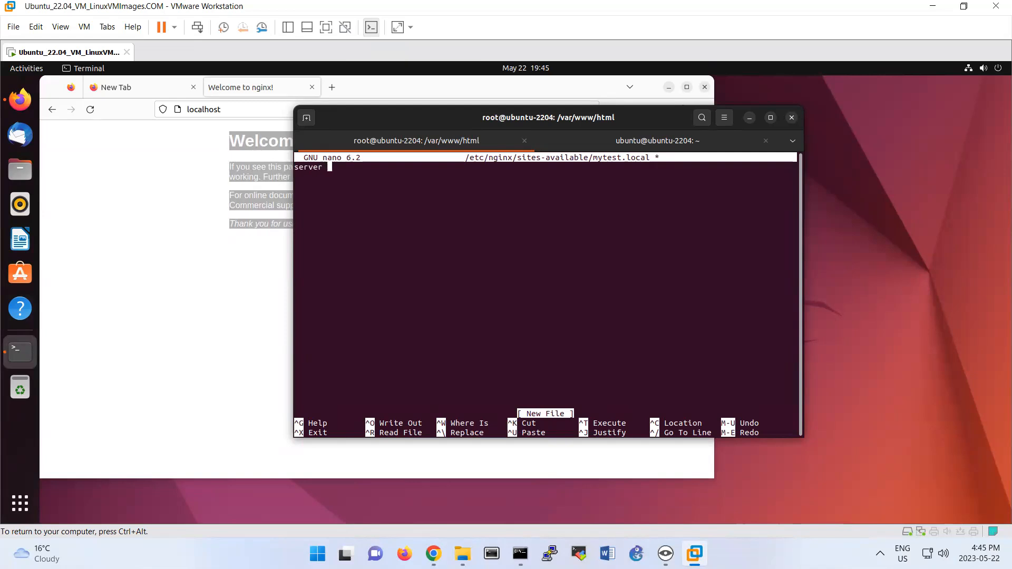
{"action": "type", "text": "{"}
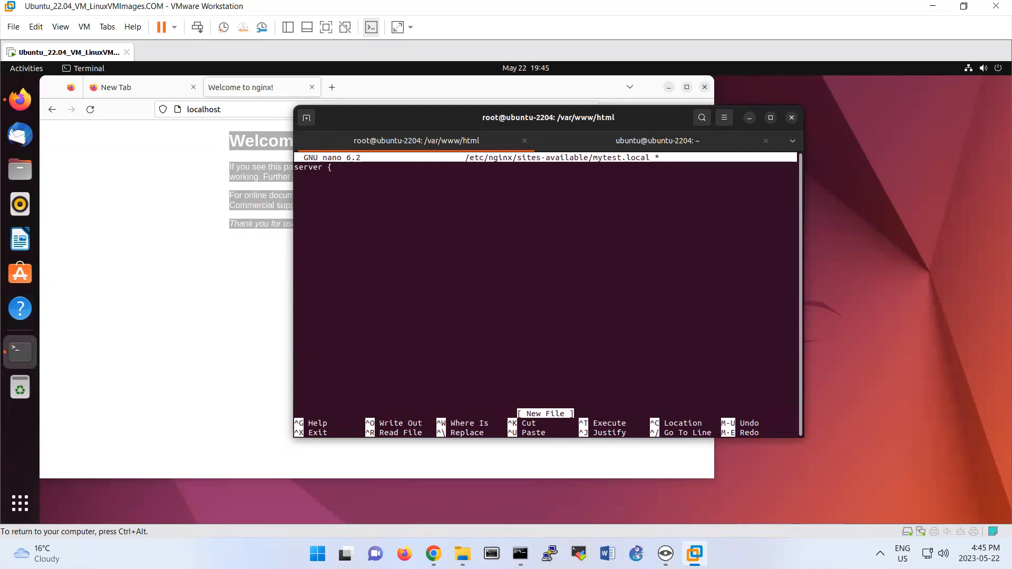
{"action": "type", "text": "liseter"}
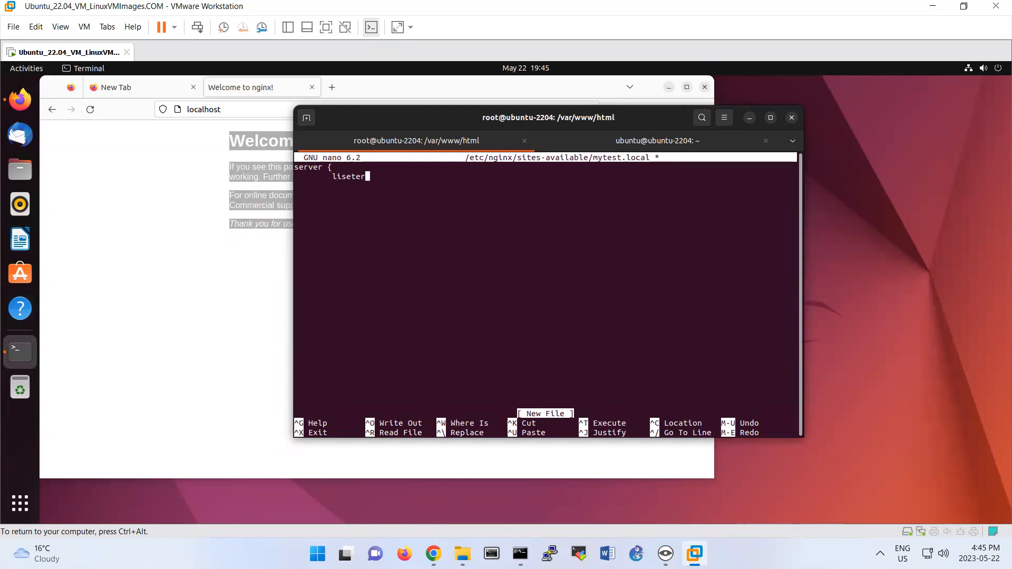
{"action": "key", "text": "BackSpace"}
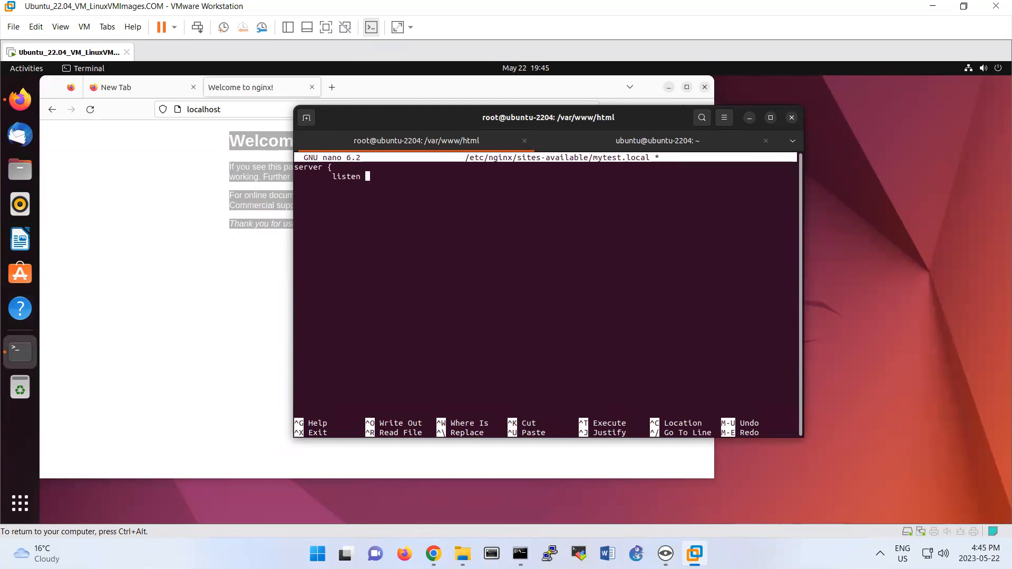
{"action": "type", "text": "80;"}
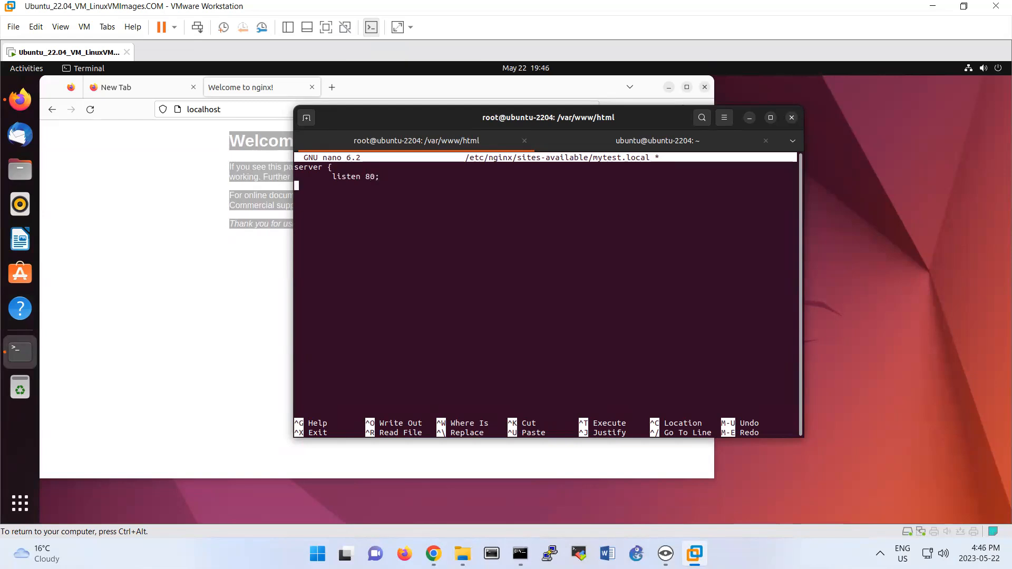
{"action": "type", "text": "se"}
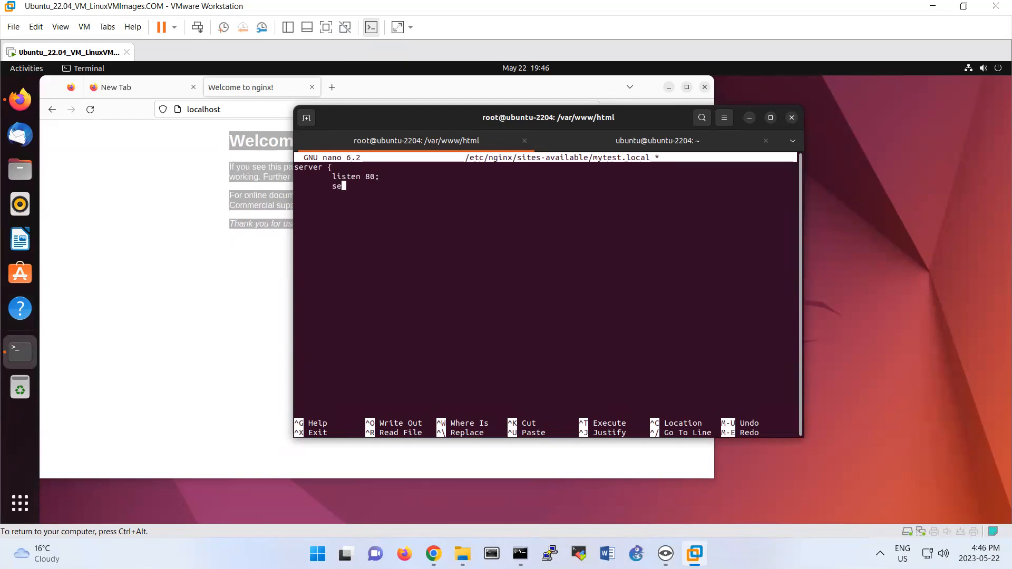
{"action": "type", "text": "rver_n"}
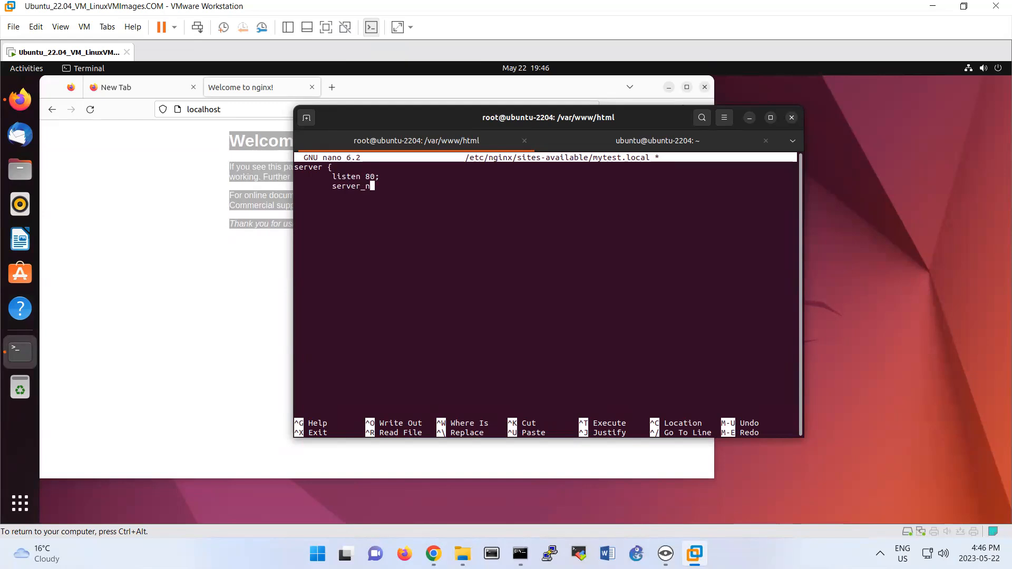
{"action": "type", "text": "ame"}
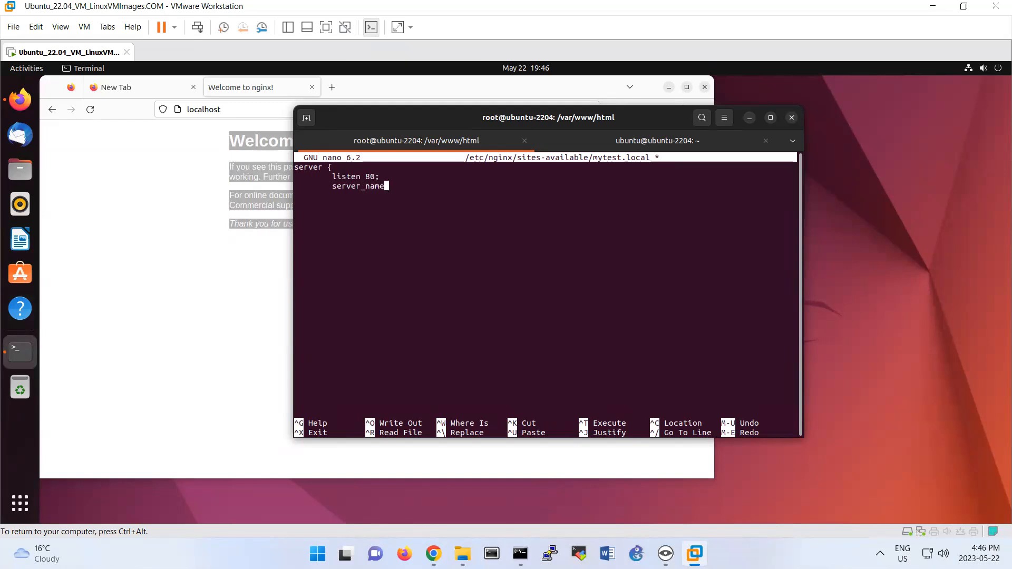
{"action": "type", "text": "mytestl"}
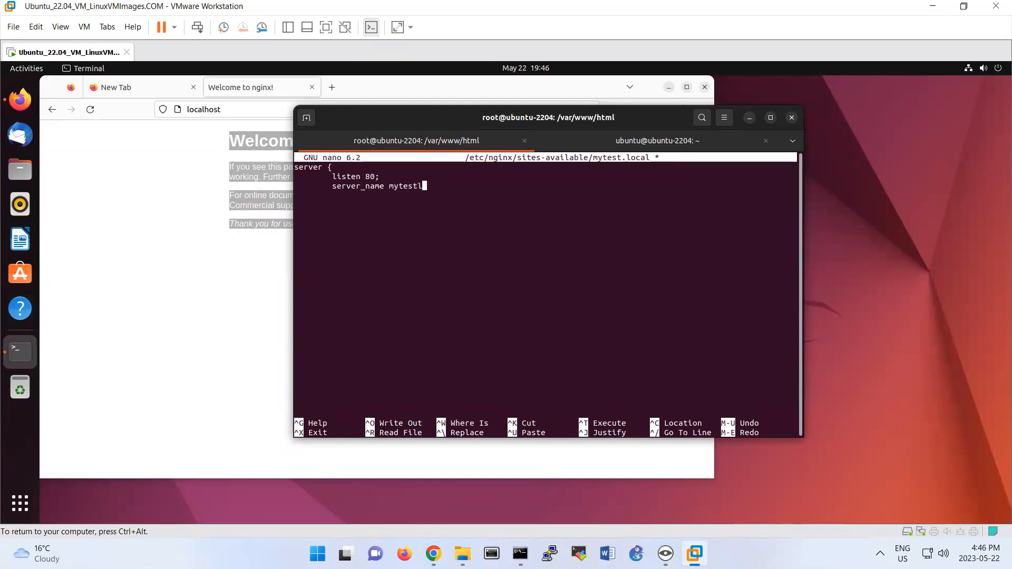
{"action": "key", "text": "Backspace"}
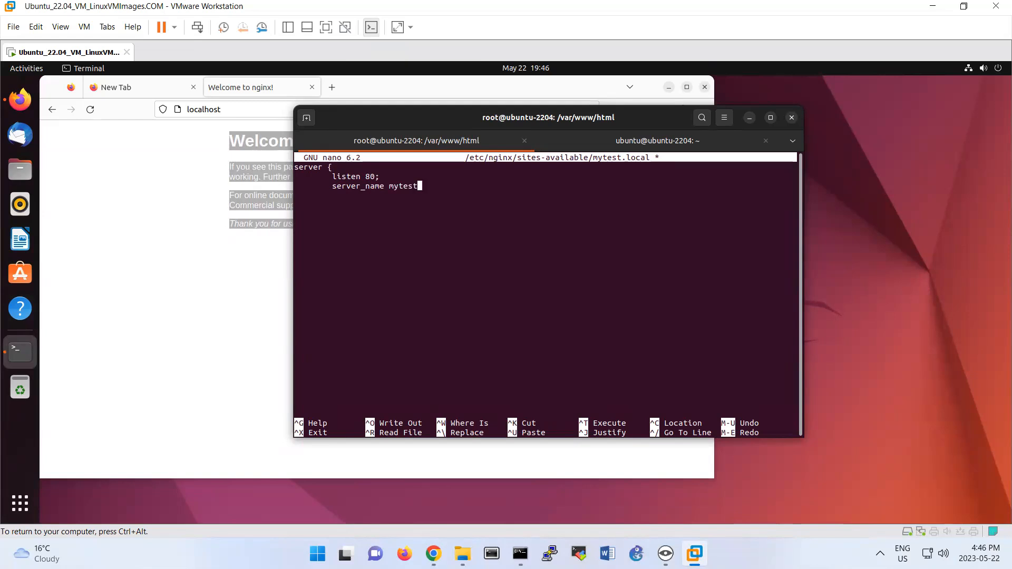
{"action": "type", "text": ".local"}
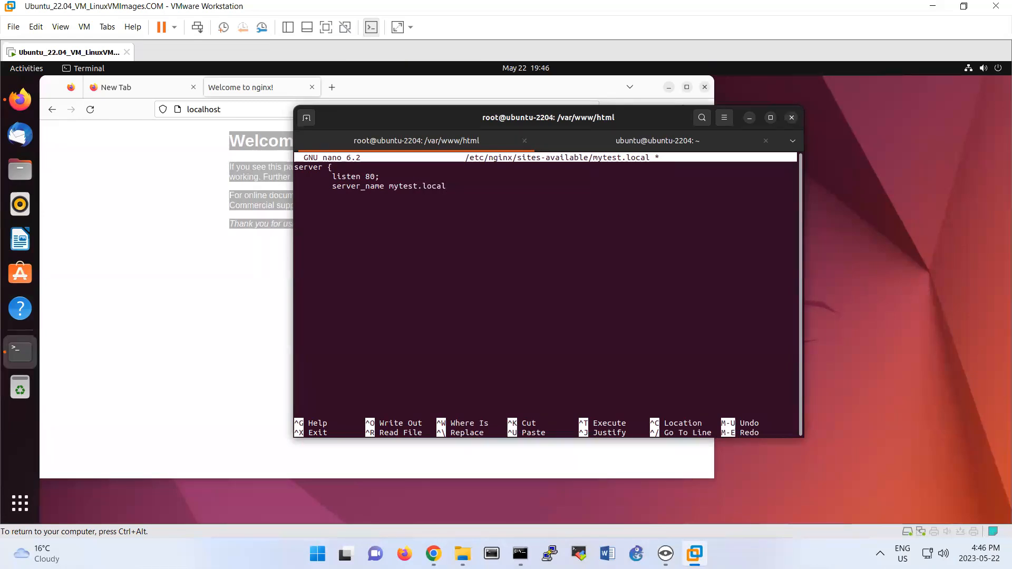
{"action": "type", "text": ";"}
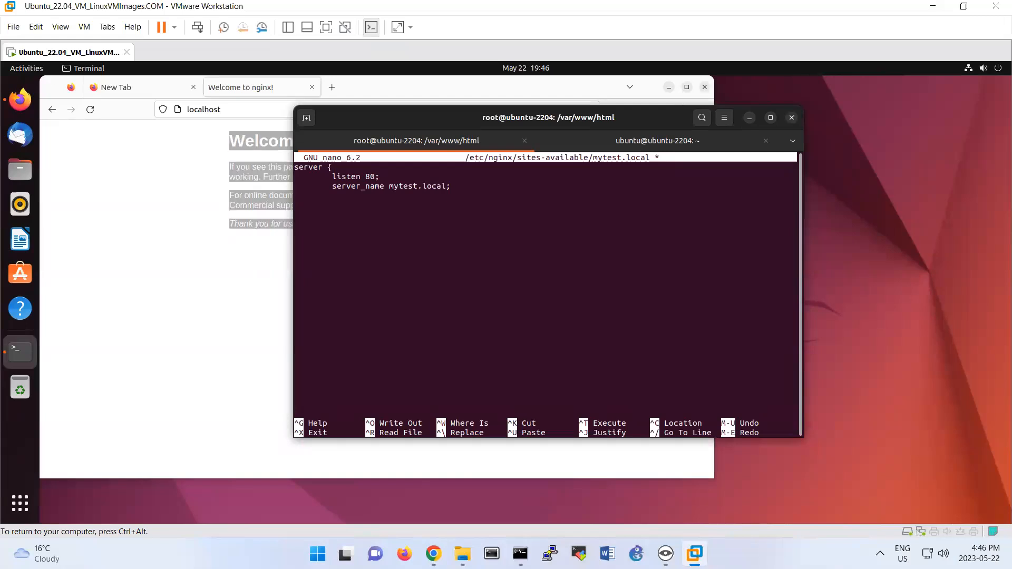
Step: Begin the location/ { block and its proxy directive
{"action": "type", "text": "lo"}
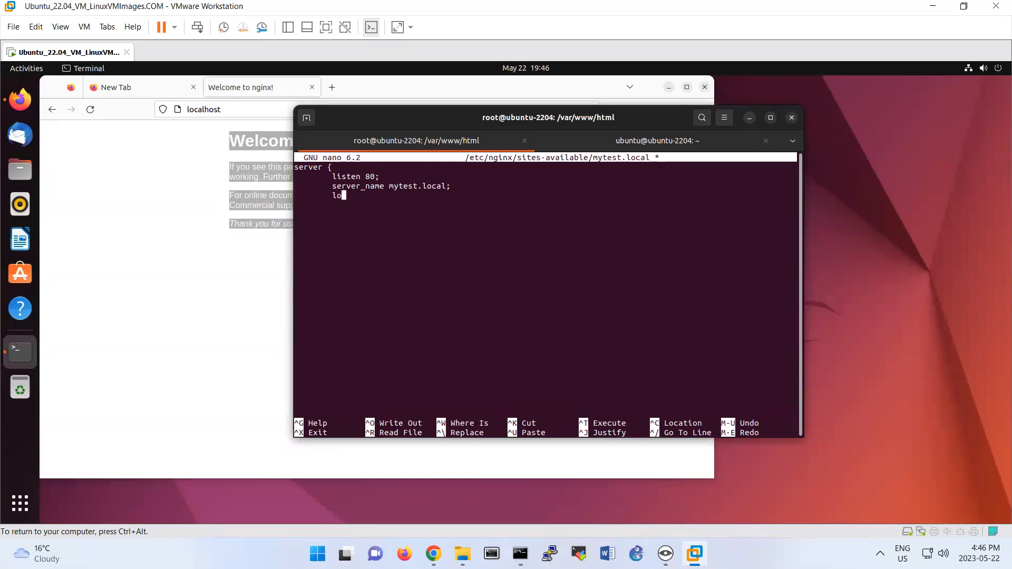
{"action": "type", "text": "cation"}
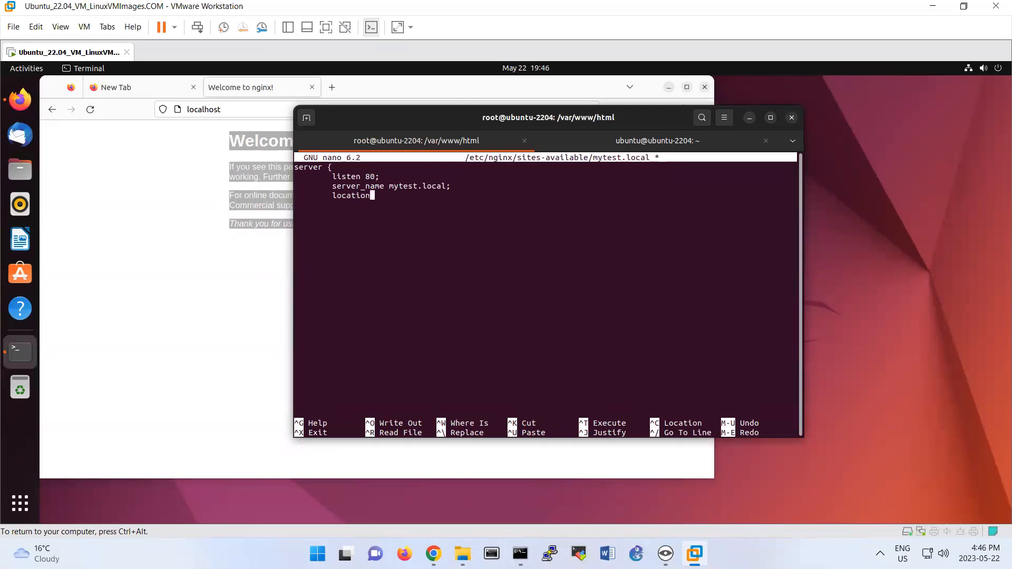
{"action": "type", "text": "/"}
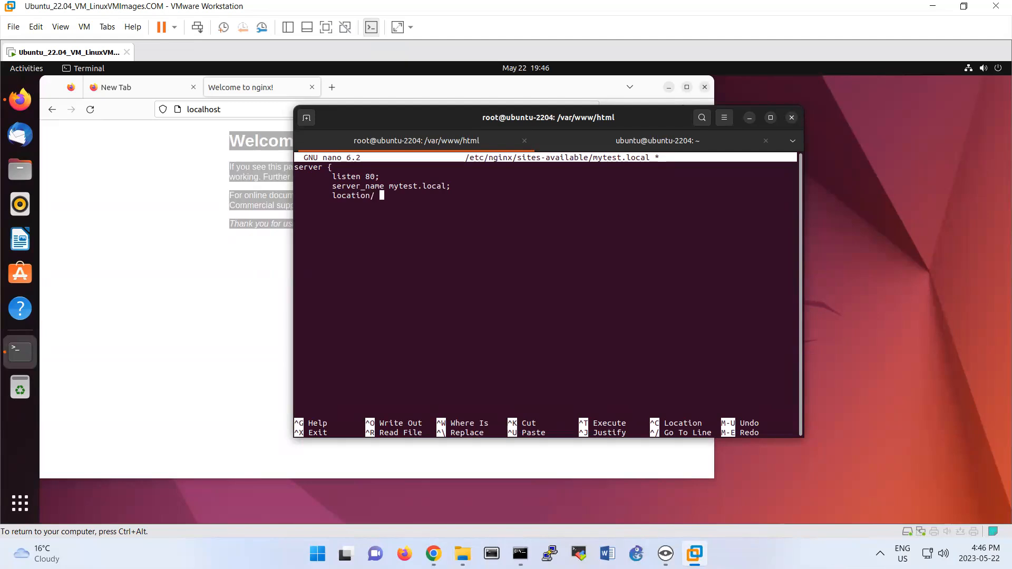
{"action": "type", "text": "{"}
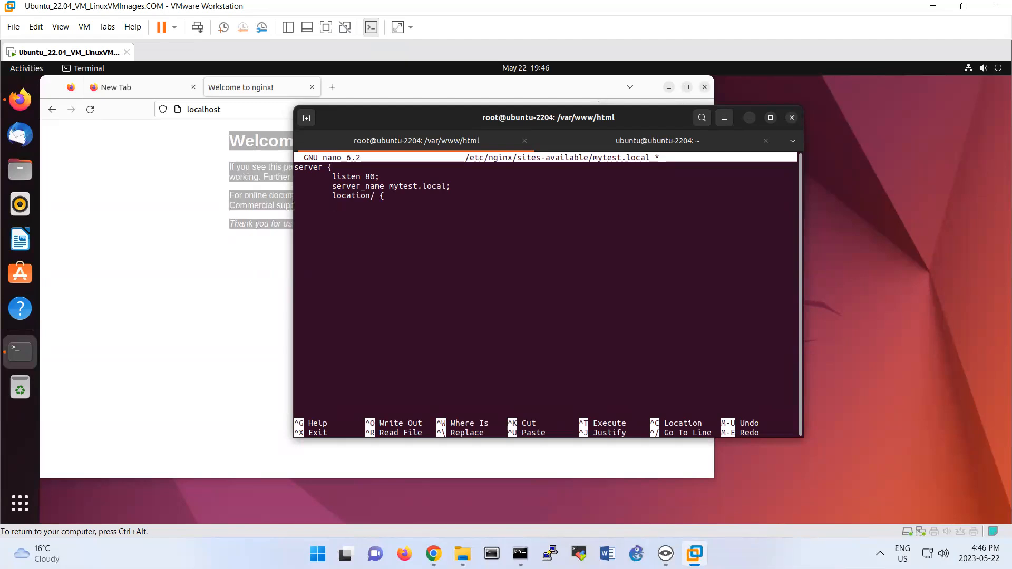
{"action": "type", "text": "proxy"}
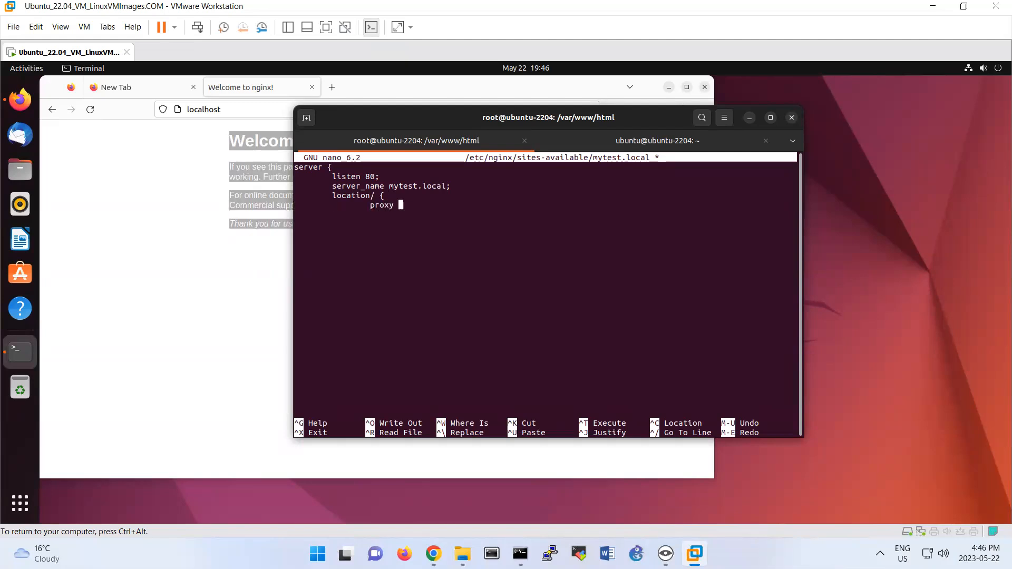
{"action": "type", "text": "_pass h"}
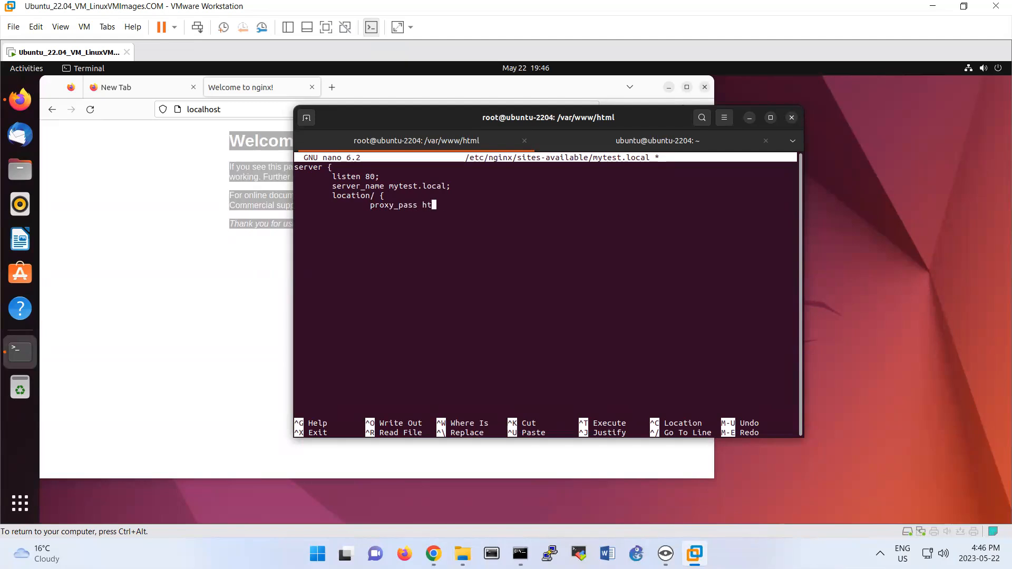
{"action": "type", "text": "tp://"}
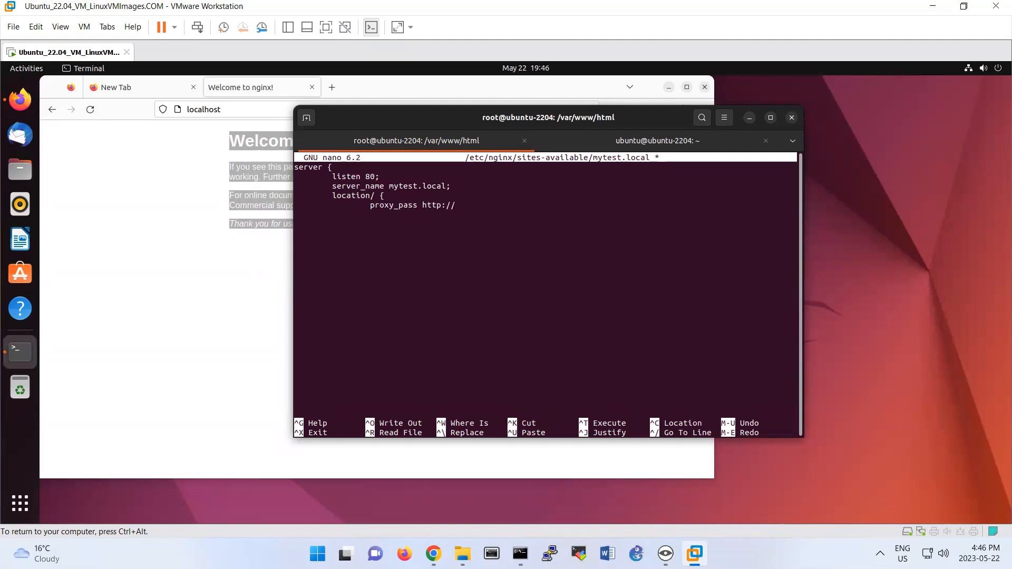
{"action": "type", "text": "www.yahoo.com"}
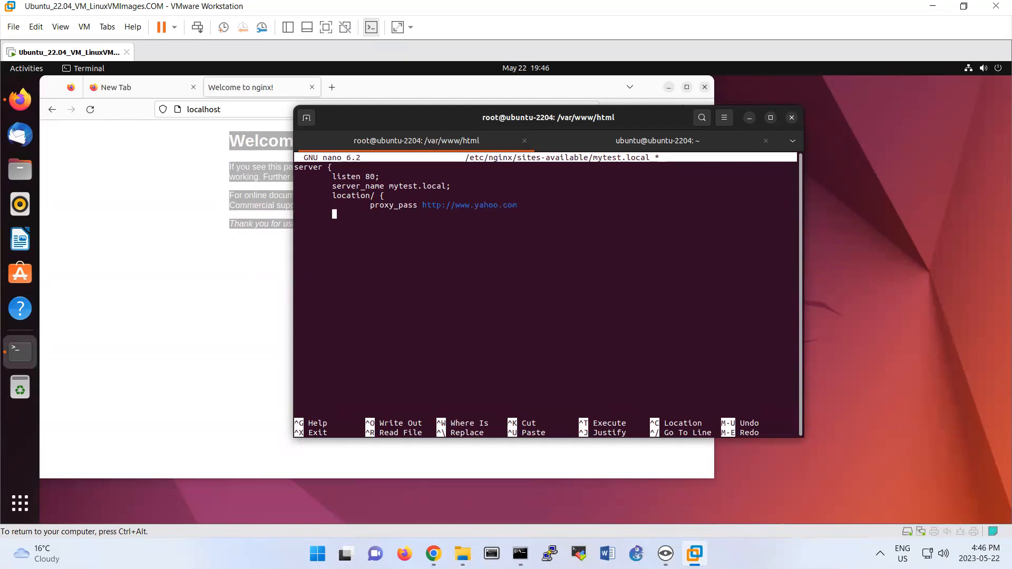
{"action": "type", "text": "inx"}
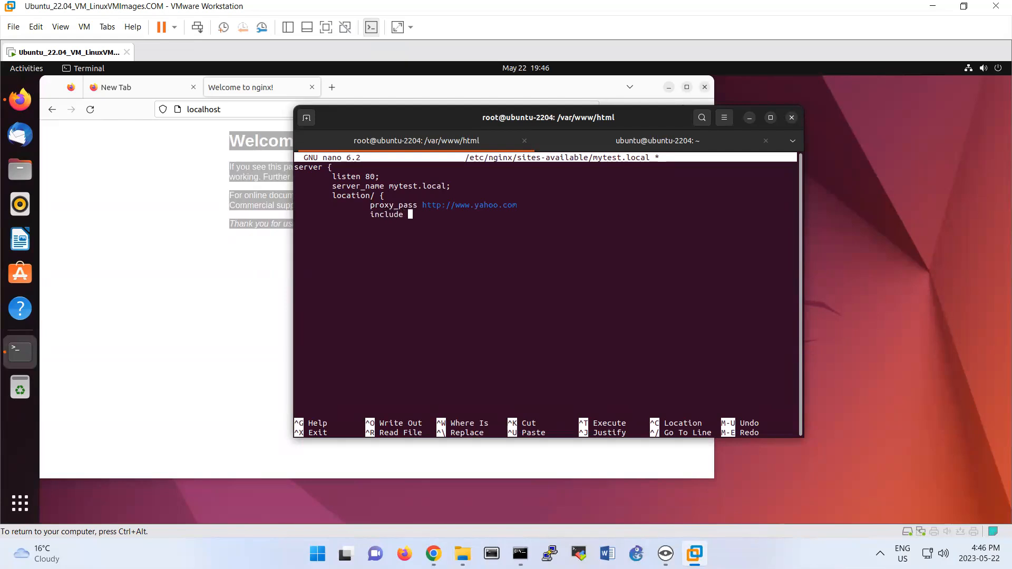
{"action": "type", "text": "/etc/ngin"}
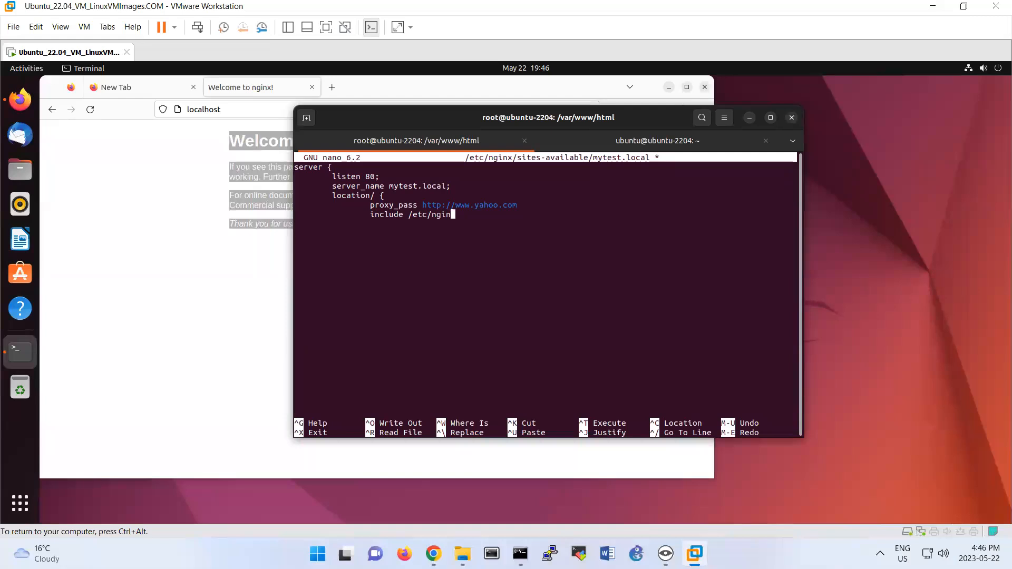
{"action": "type", "text": "x/pr"}
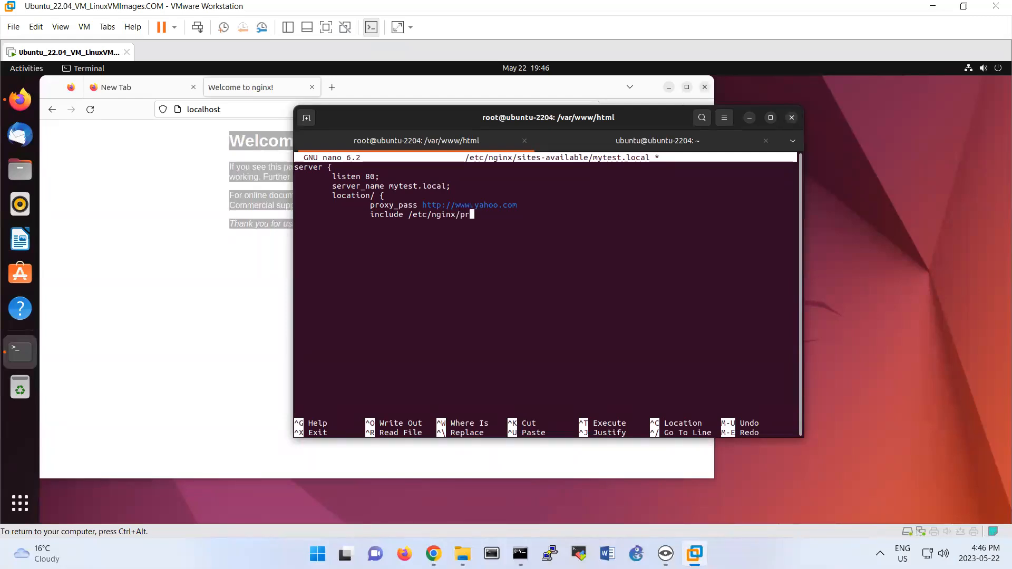
{"action": "type", "text": "oxy_pa"}
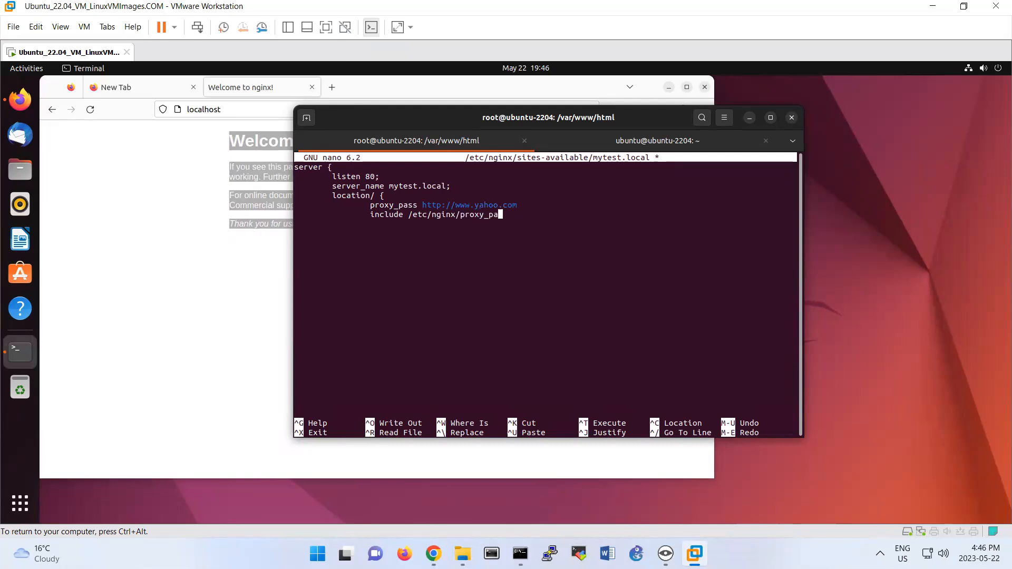
{"action": "type", "text": "ams;"}
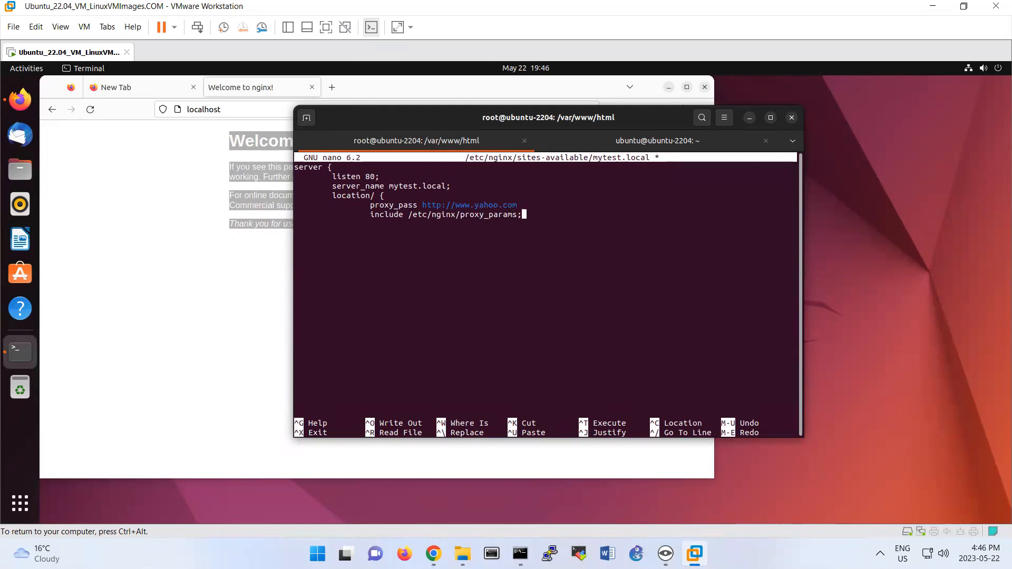
{"action": "type", "text": ";"}
{"action": "type", "text": "}"}
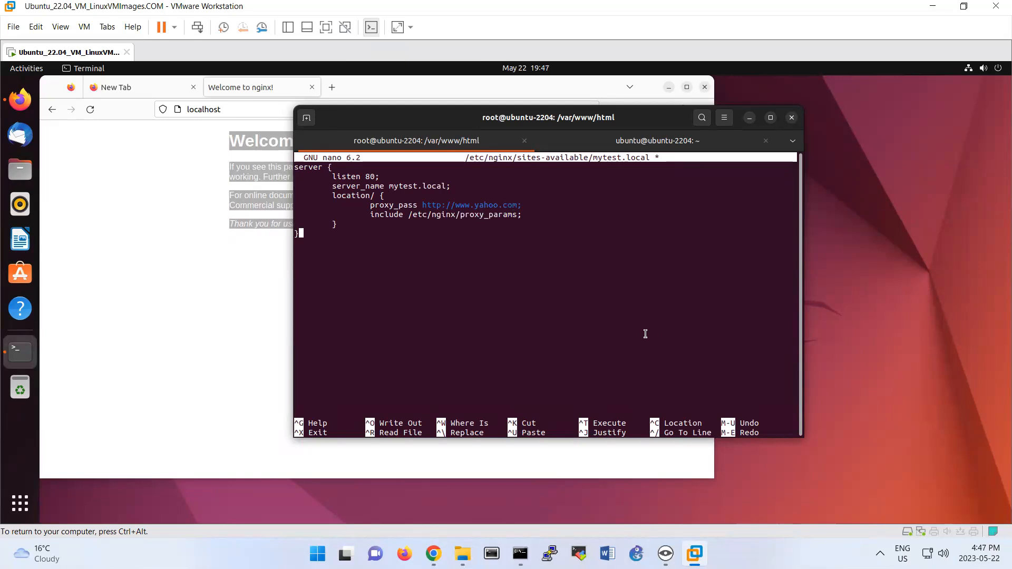
{"action": "key", "text": "ctrl+x"}
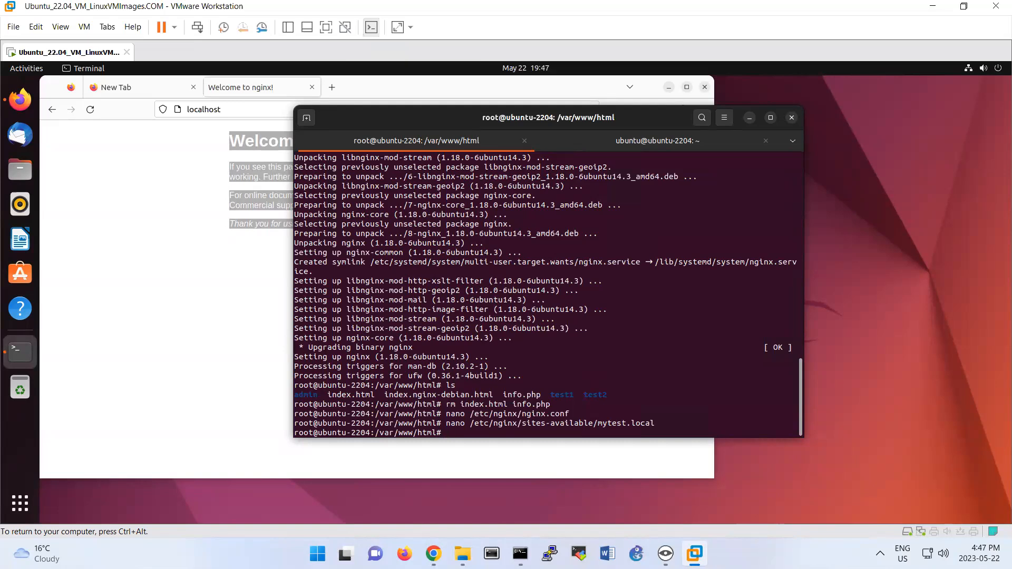
Step: Change into /etc/nginx/sites-enabled/ and list its contents
{"action": "type", "text": "c"}
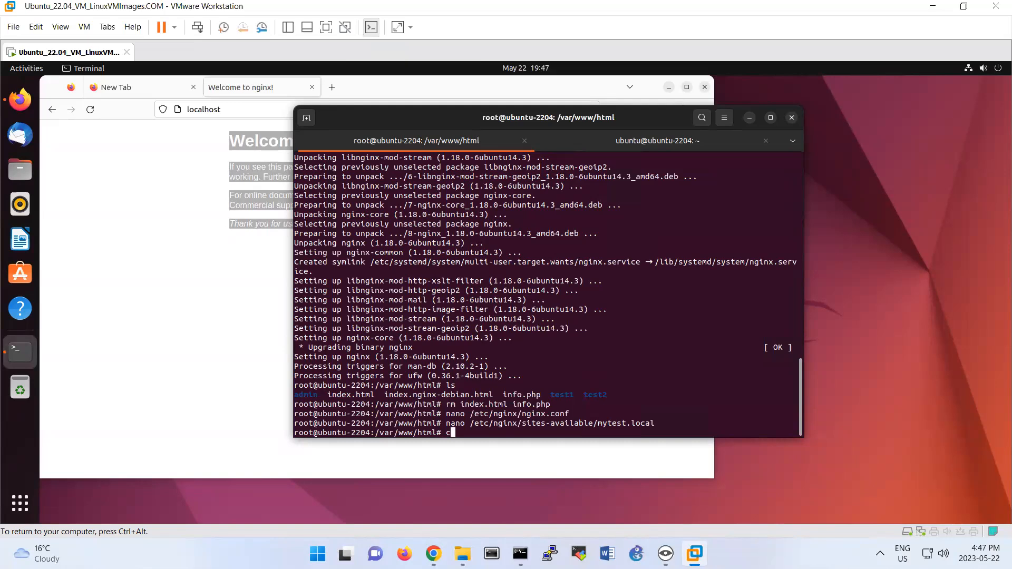
{"action": "type", "text": "d /etc/ngi"}
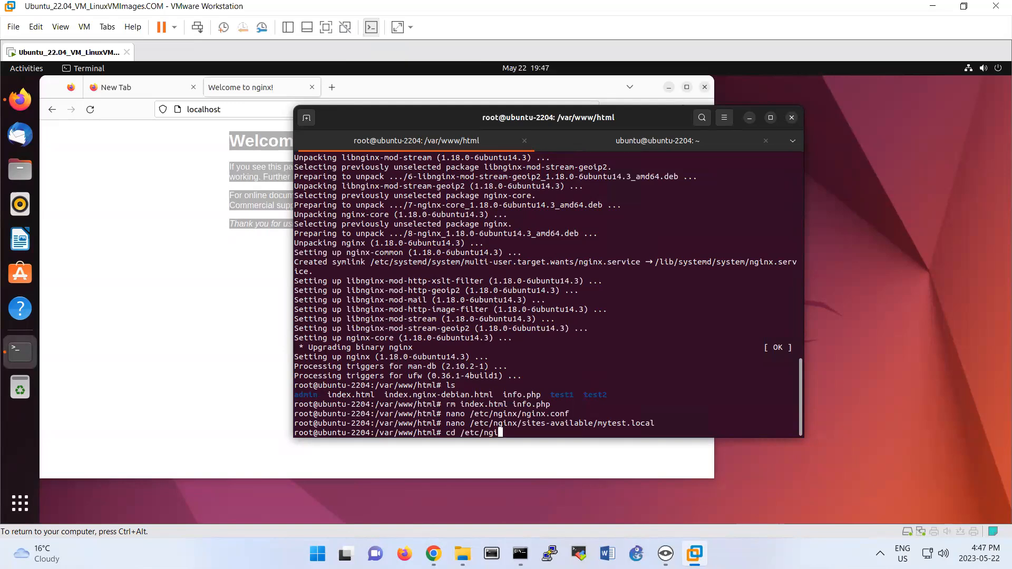
{"action": "type", "text": "sit"}
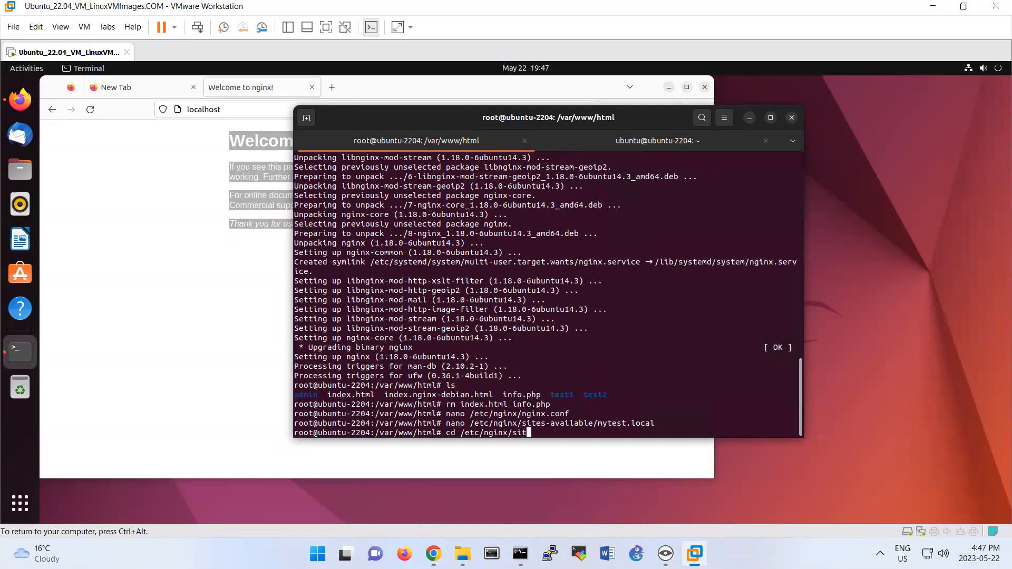
{"action": "type", "text": "es-enabled/"}
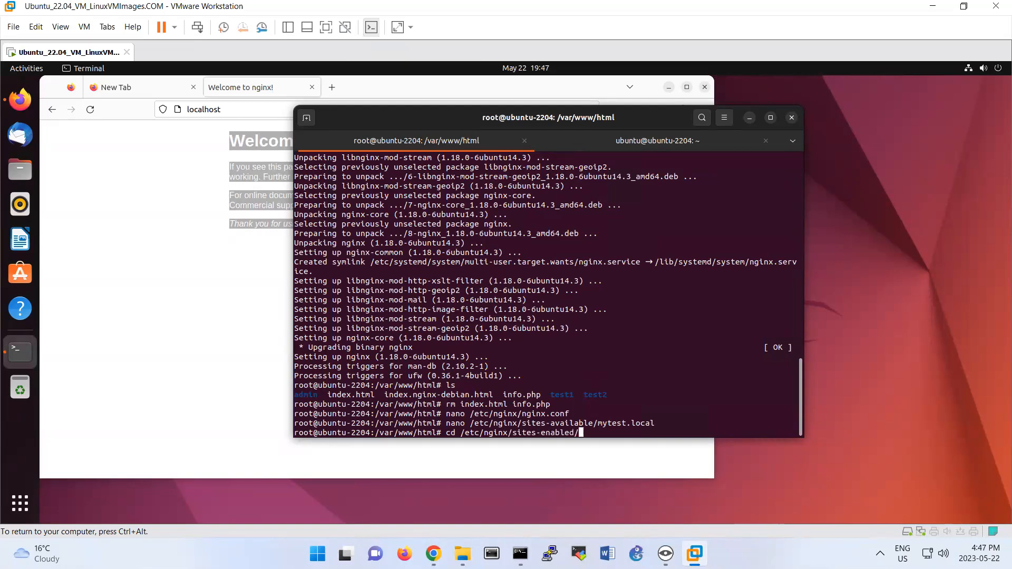
{"action": "type", "text": "ls"}
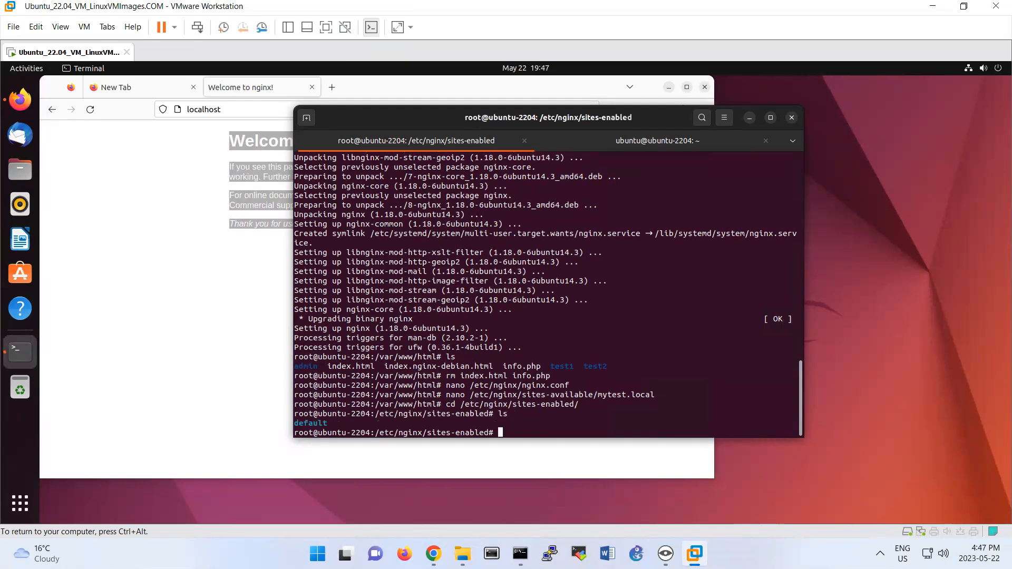
Step: Symlink ../sites-available/mytest.local into sites-enabled with ln -s
{"action": "type", "text": "ln"}
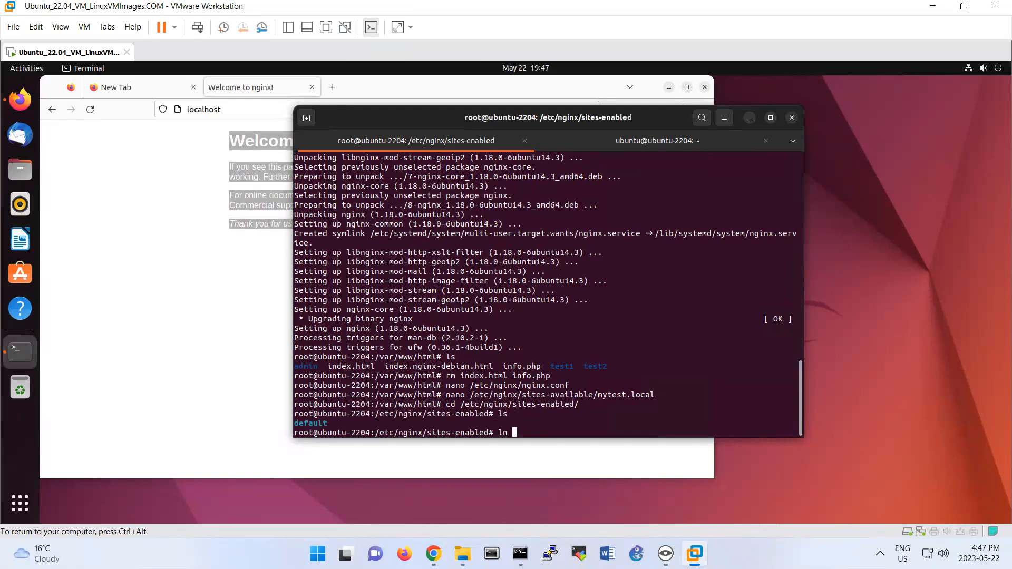
{"action": "type", "text": "-s"}
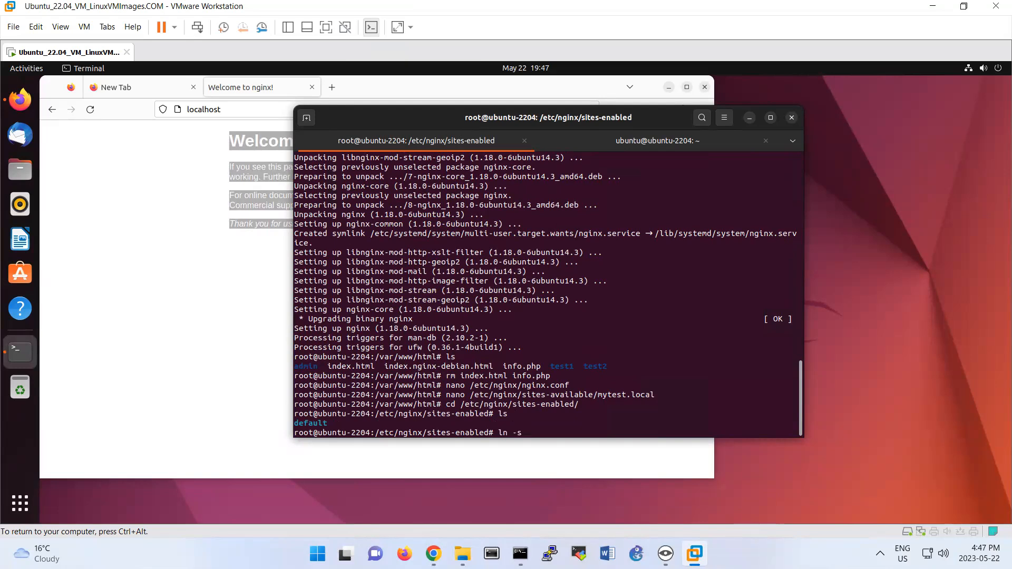
{"action": "type", "text": "../"}
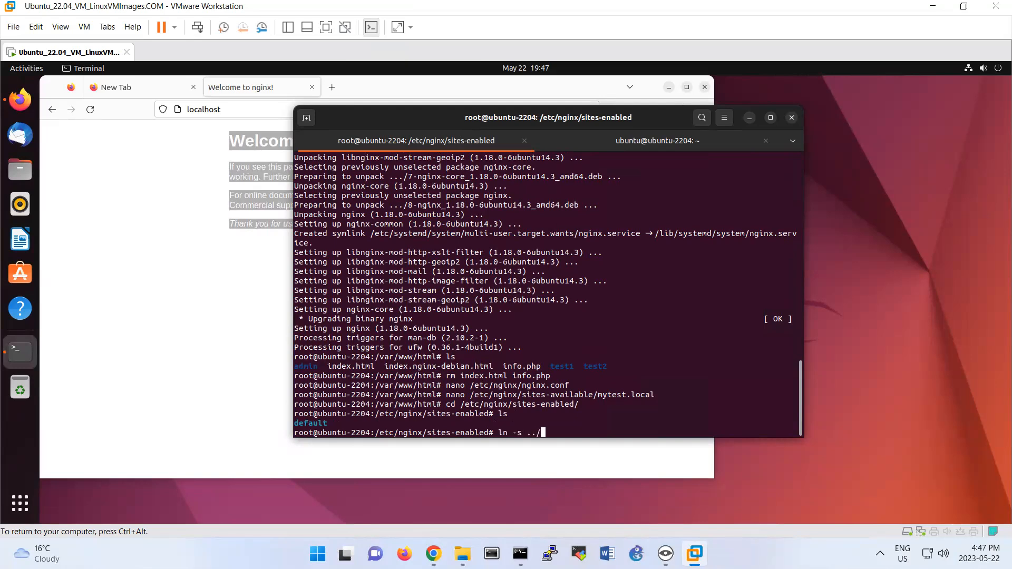
{"action": "type", "text": "sites-"}
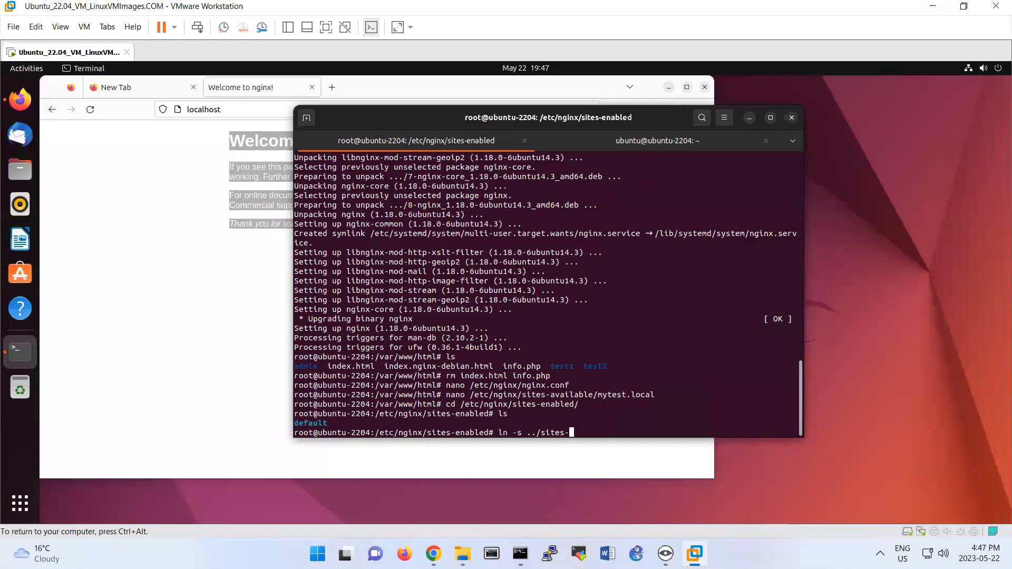
{"action": "type", "text": "available/"}
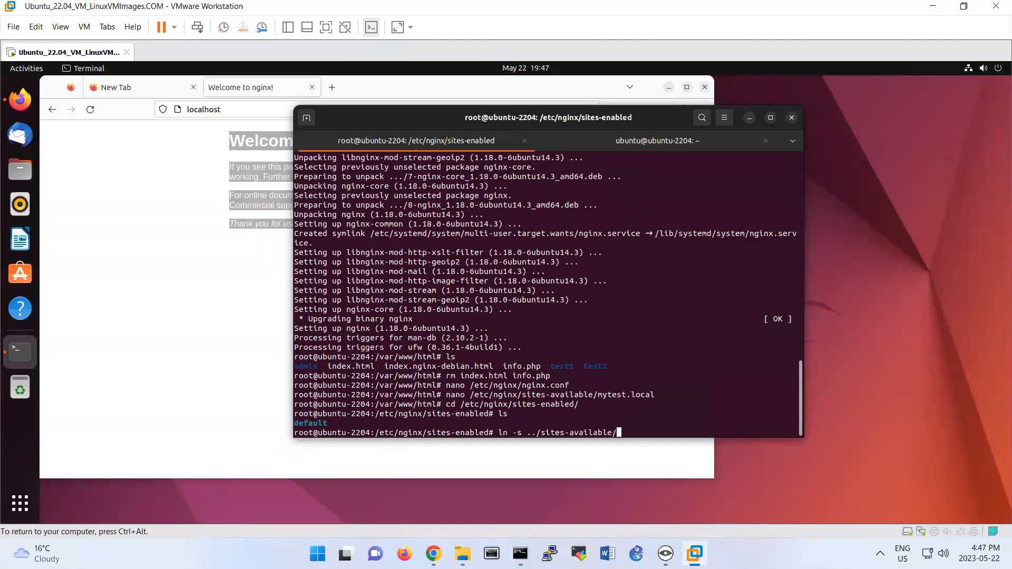
{"action": "type", "text": "mytest.local"}
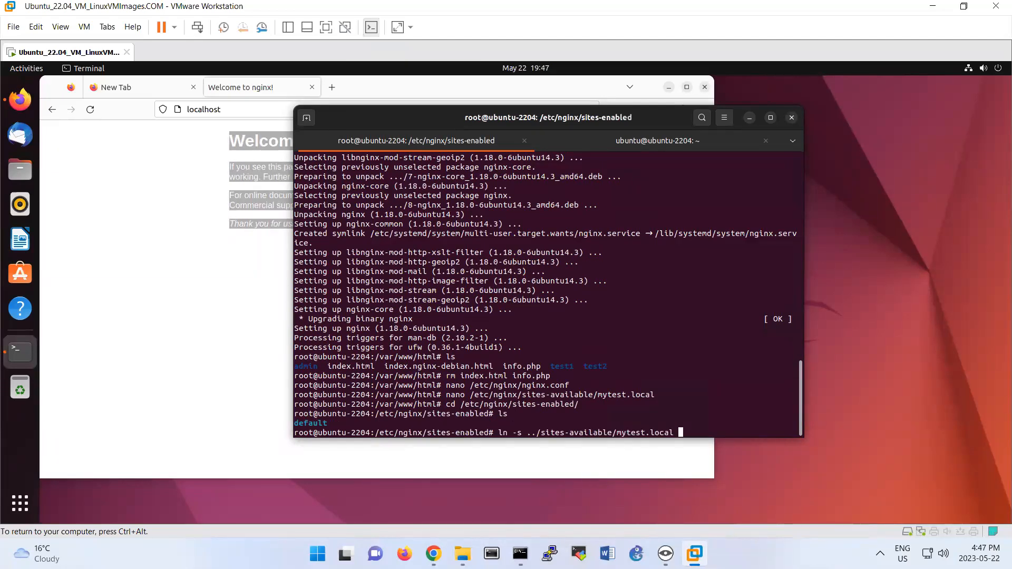
{"action": "type", "text": "."}
{"action": "type", "text": "ls"}
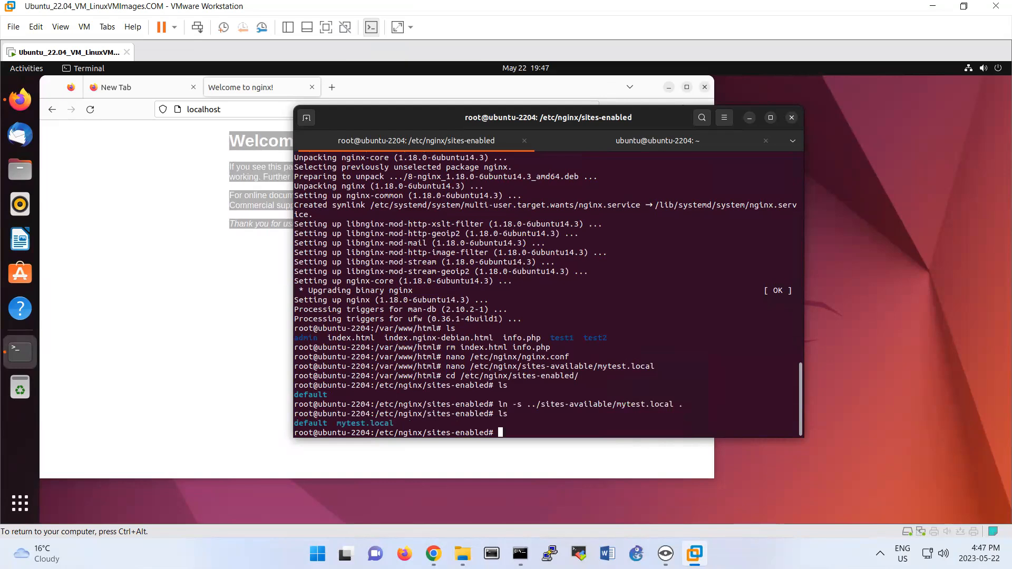
{"action": "mouse_move", "coordinate": [327, 427]}
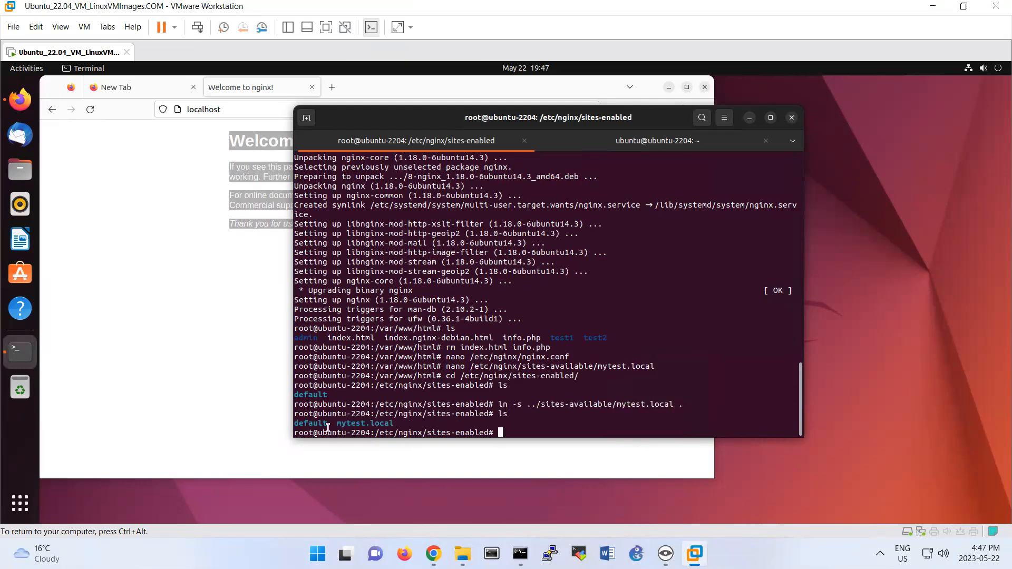
{"action": "mouse_move", "coordinate": [19, 504]}
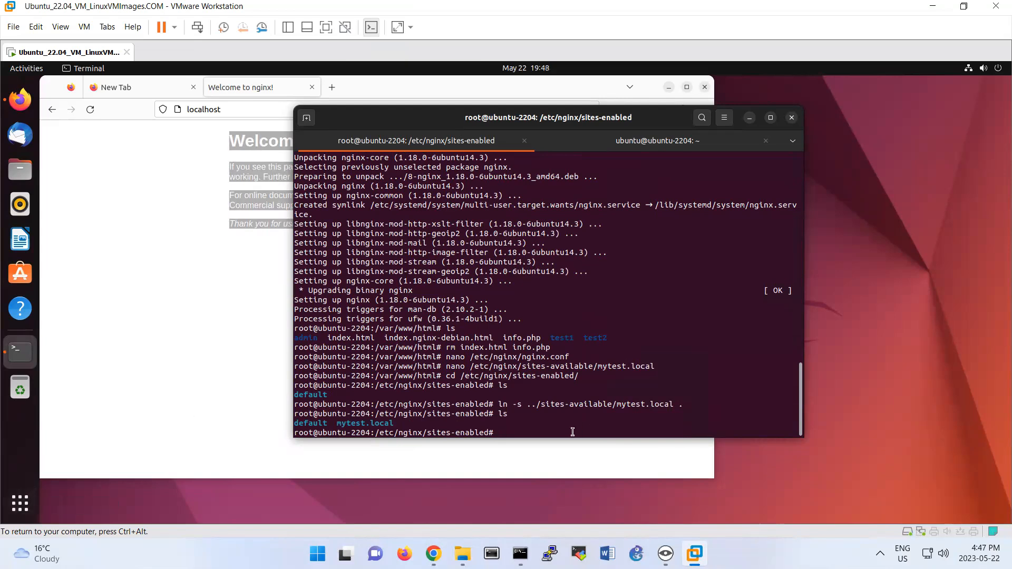
Step: Add the line 127.0.0.1 mytest.local to /etc/hosts in nano and save it
{"action": "type", "text": "nano /et"}
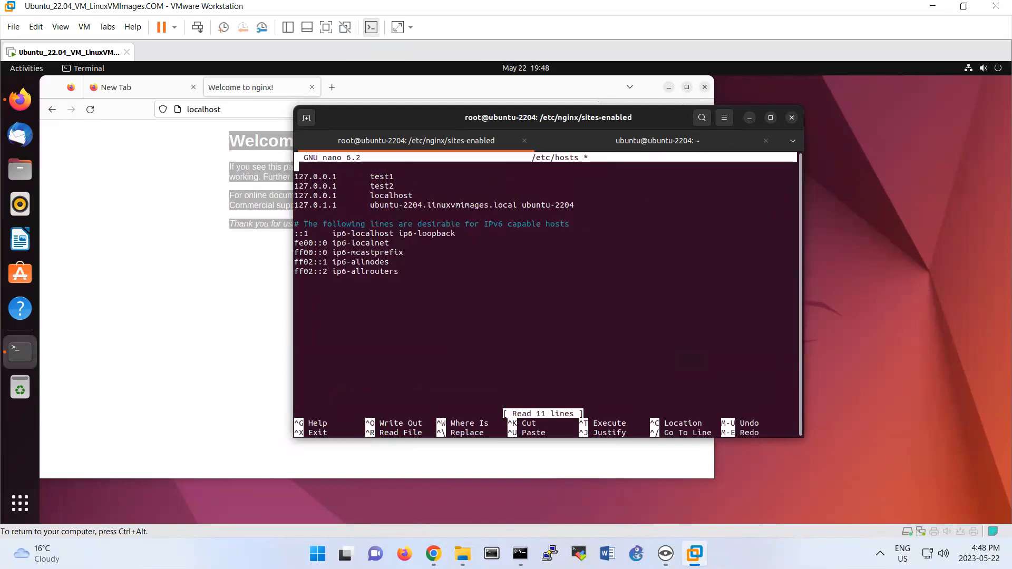
{"action": "type", "text": "127.0"}
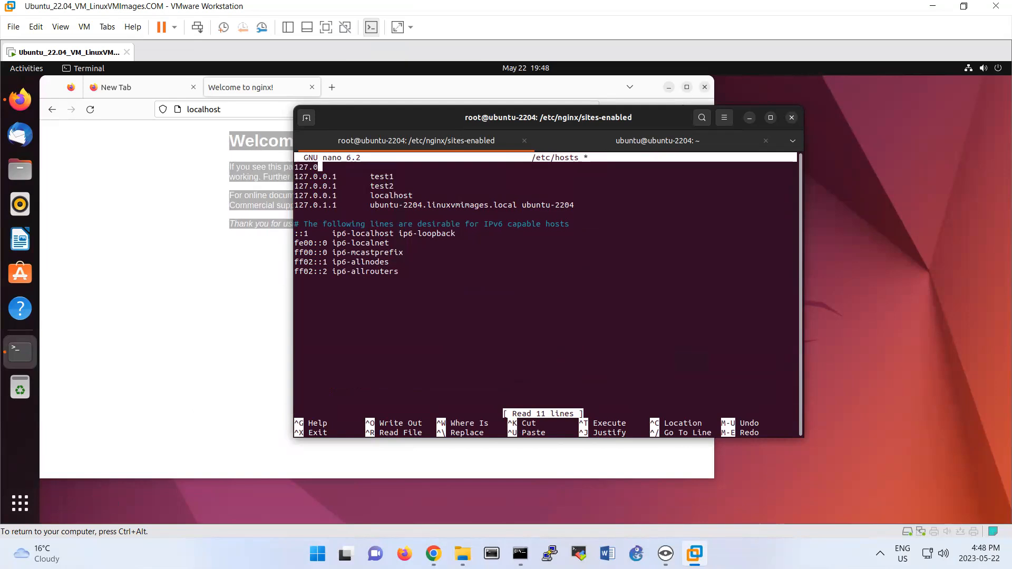
{"action": "type", "text": "0.1"}
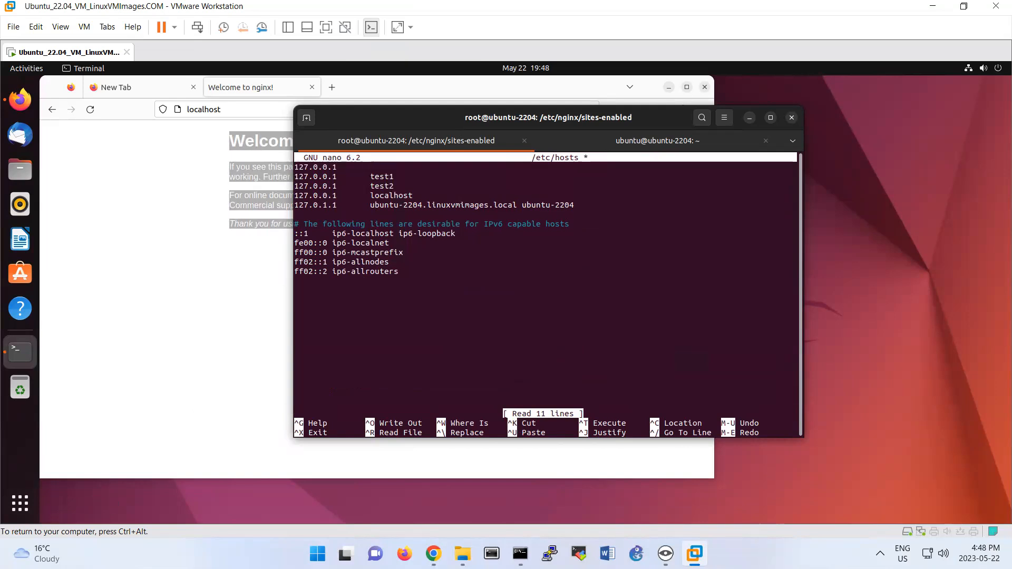
{"action": "type", "text": "mytest"}
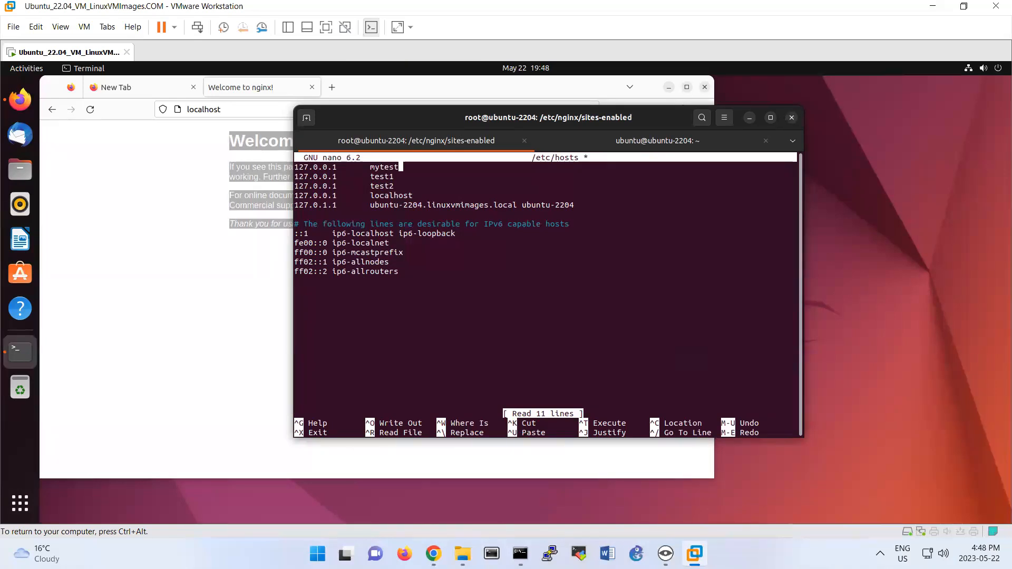
{"action": "type", "text": ".lo"}
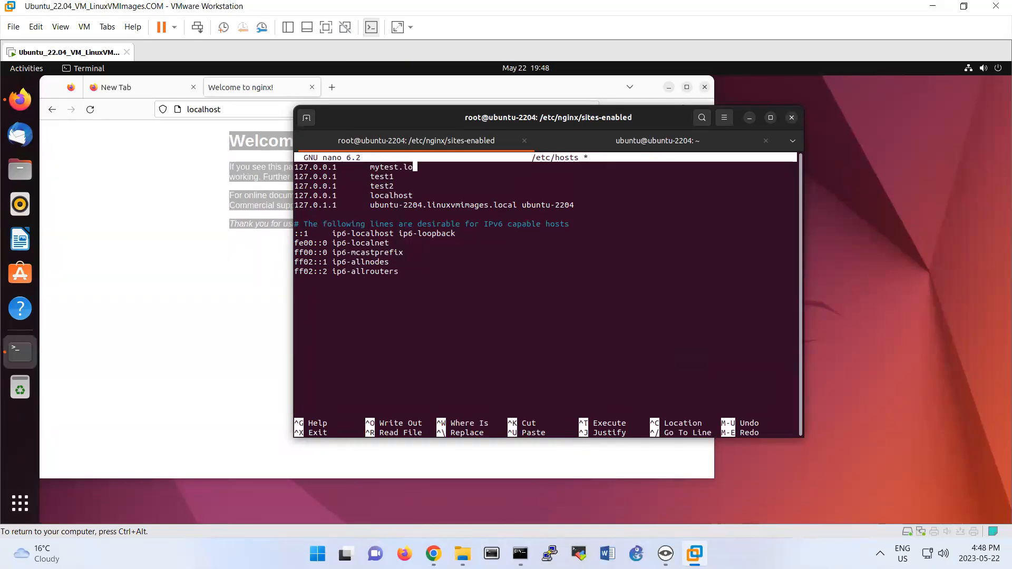
{"action": "type", "text": "cal"}
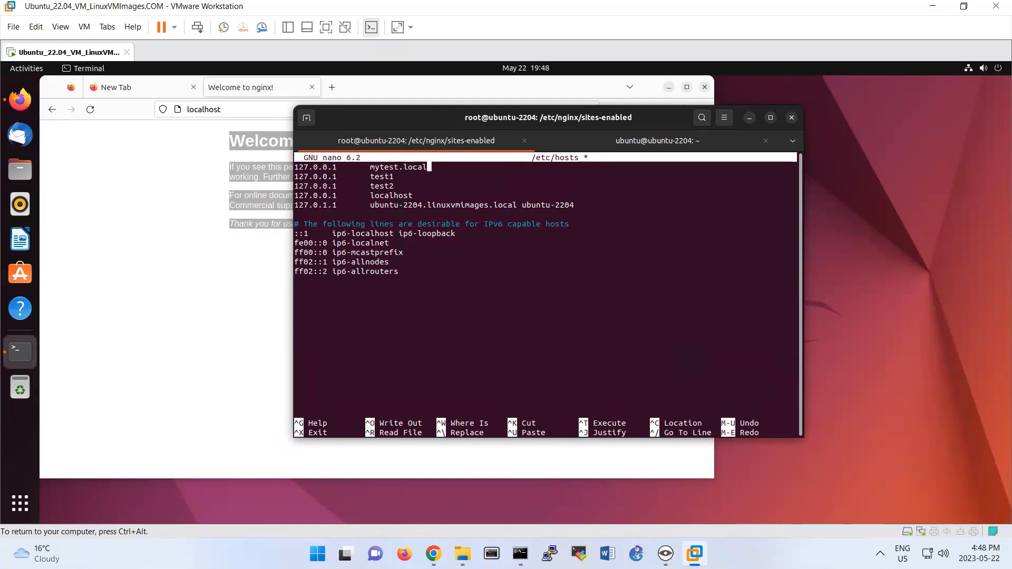
{"action": "key", "text": "ctrl+x"}
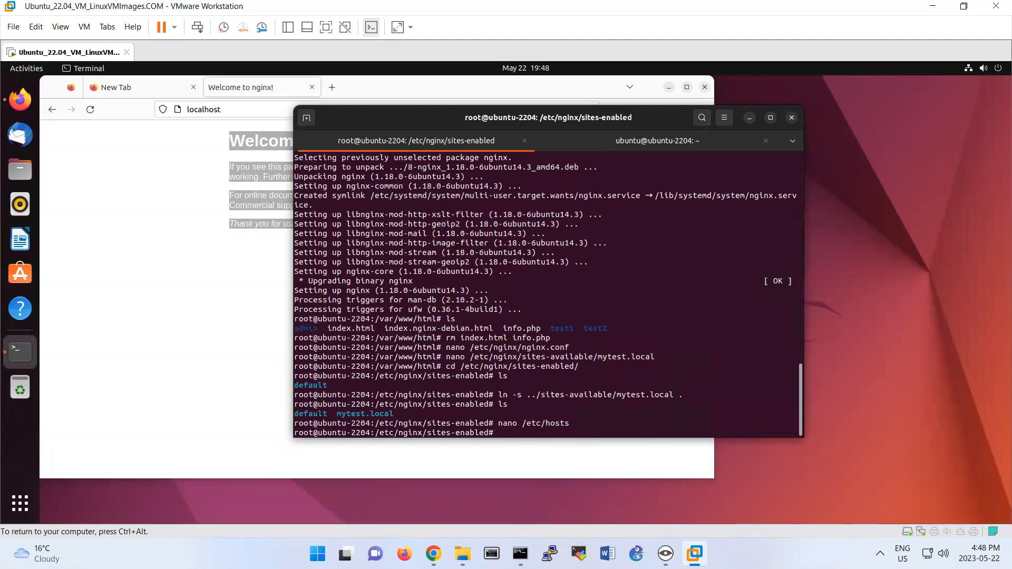
Step: Run systemctl restart nginx, then read the journal's unknown directive "location/" error and quit the pager
{"action": "type", "text": "systemctl"}
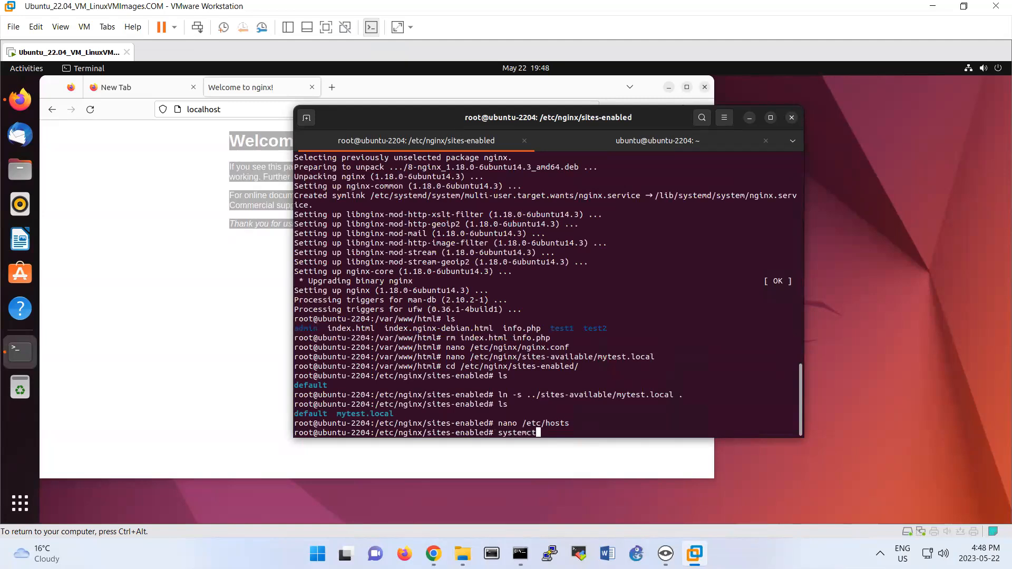
{"action": "type", "text": "restart nginx"}
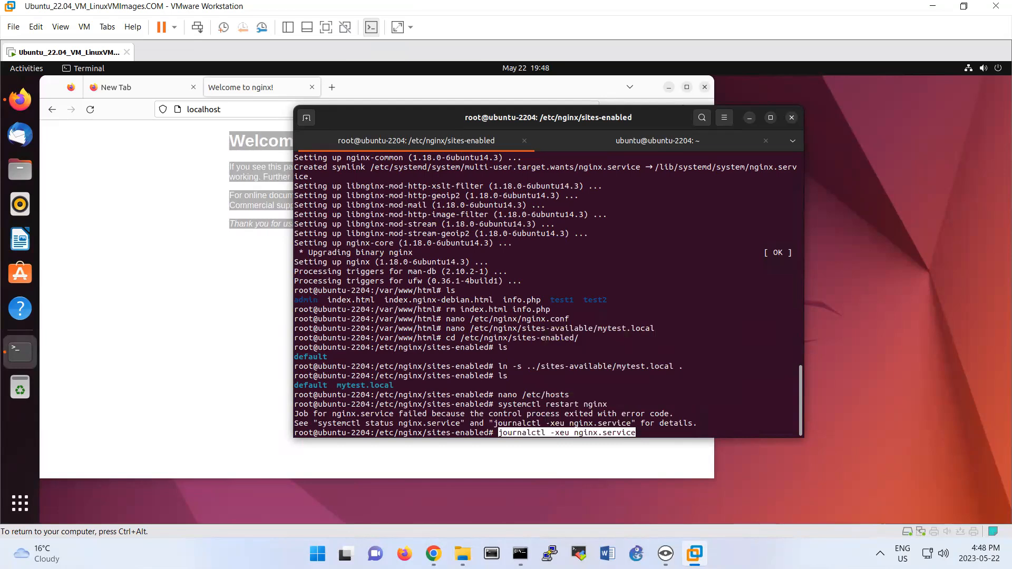
{"action": "key", "text": "Return"}
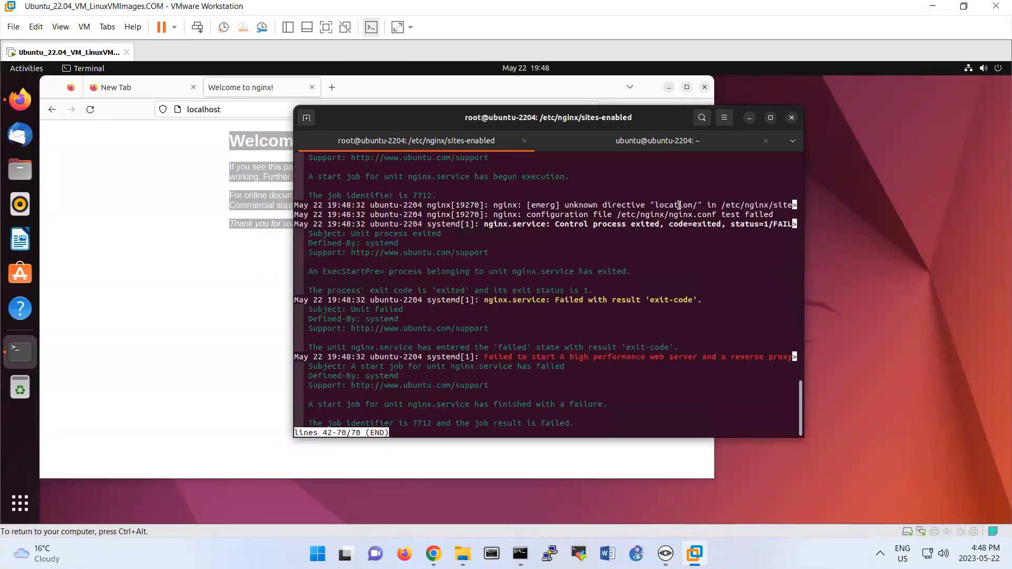
{"action": "double_click", "coordinate": [676, 205]}
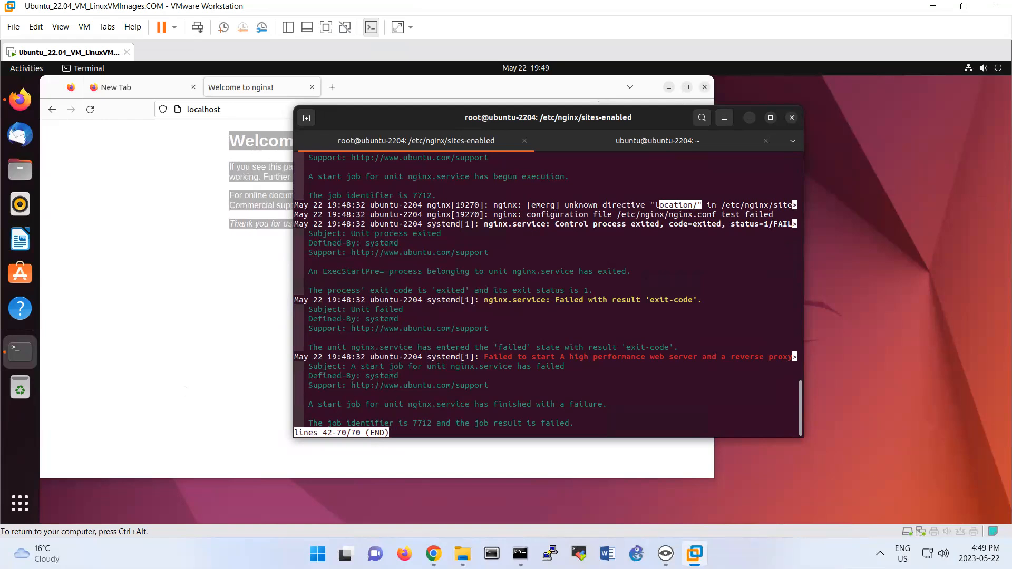
{"action": "key", "text": "q"}
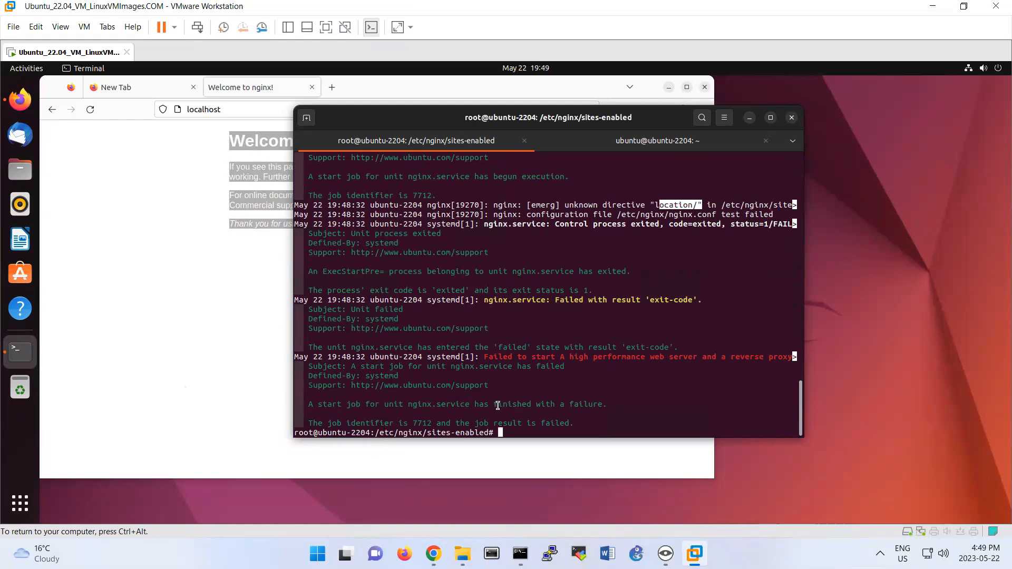
Step: List the directory and reopen mytest.local in nano to fix the location block
{"action": "type", "text": "cd .,"}
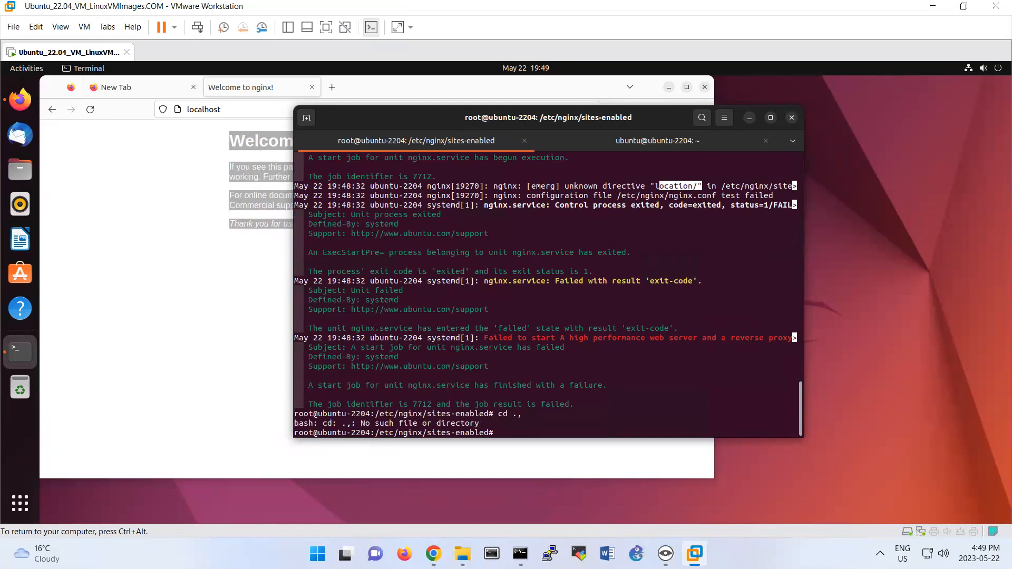
{"action": "type", "text": "ls"}
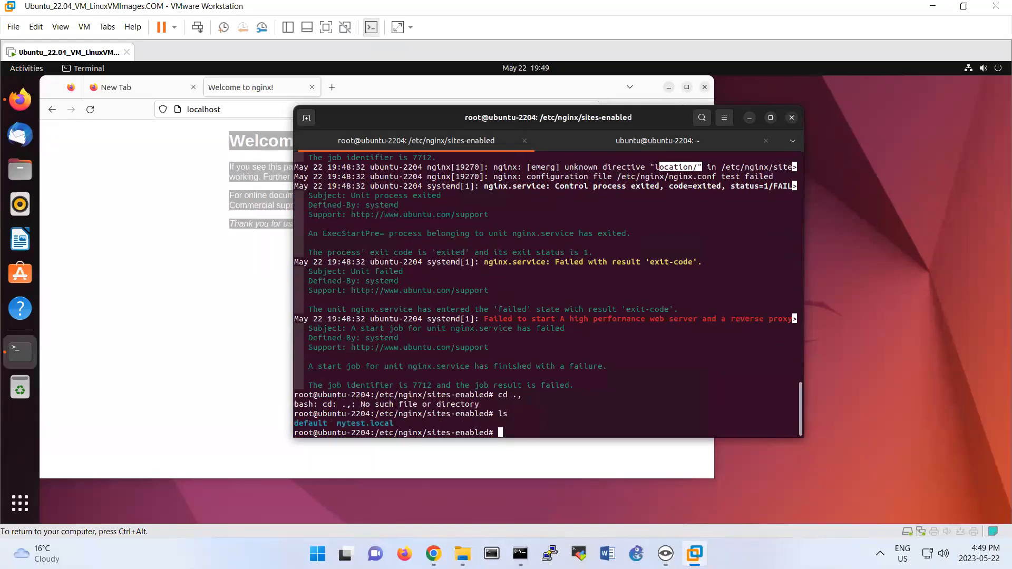
{"action": "type", "text": "nano mytest.local"}
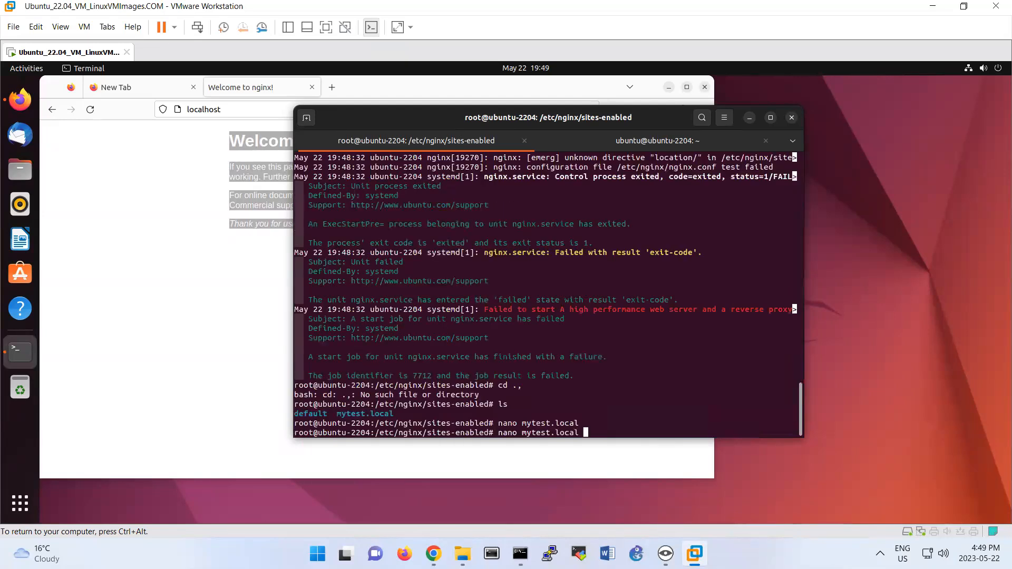
Step: Check the nginx service journal and restart nginx cleanly
{"action": "type", "text": "journalctl -xeu nginx.service"}
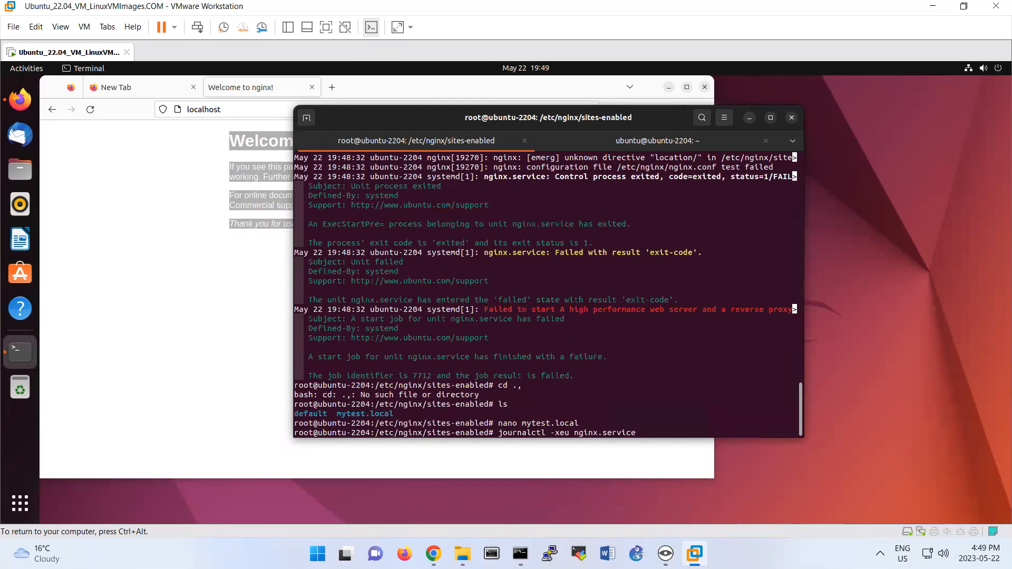
{"action": "type", "text": "systemctl restart nginx"}
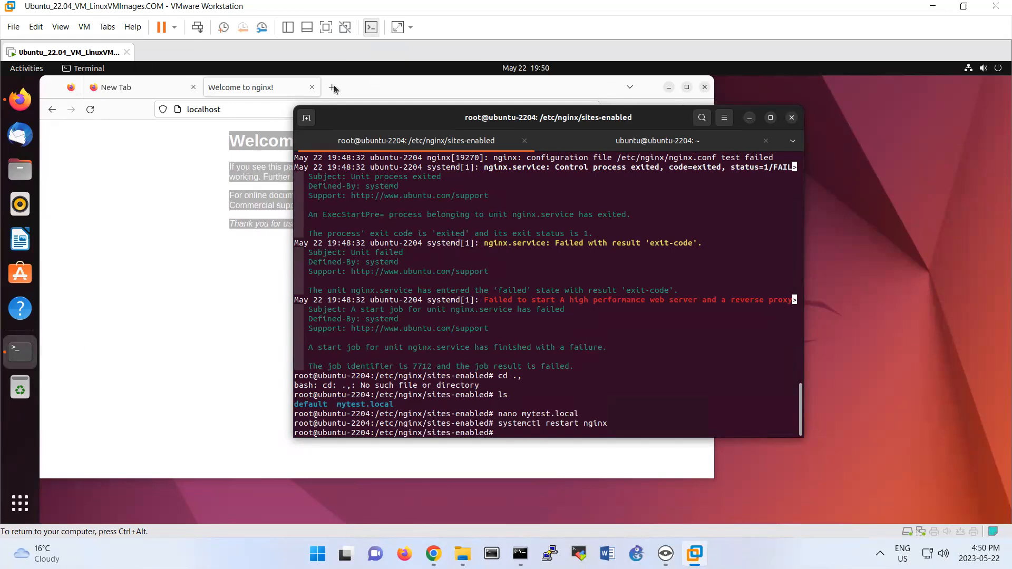
{"action": "left_click", "coordinate": [333, 88]}
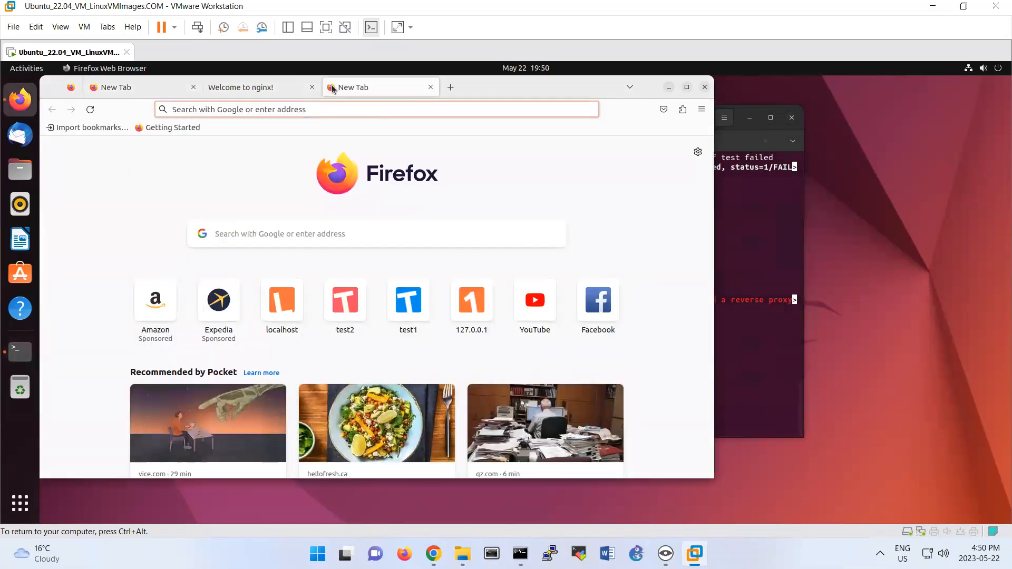
{"action": "type", "text": "http:/"}
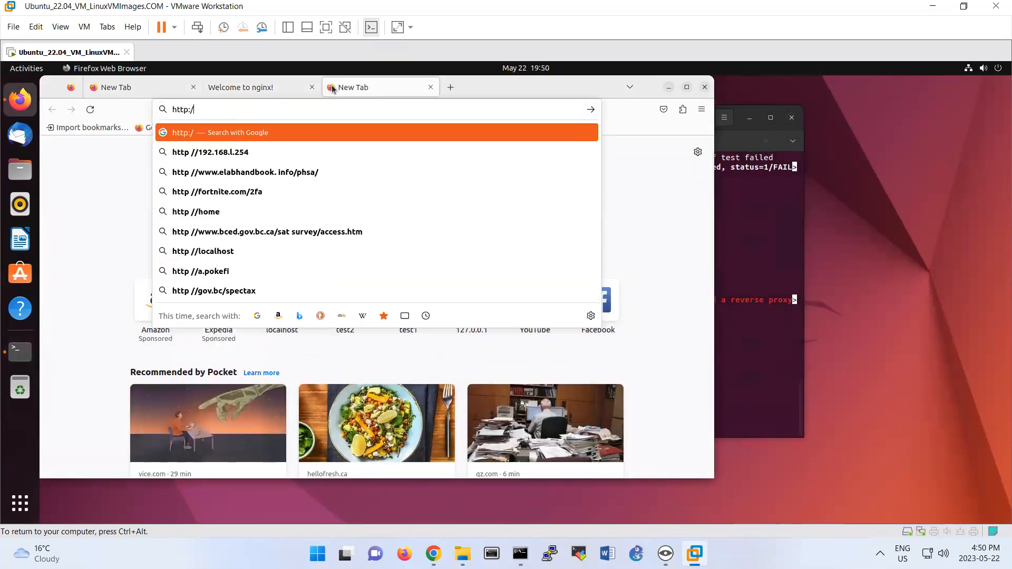
{"action": "type", "text": "myt"}
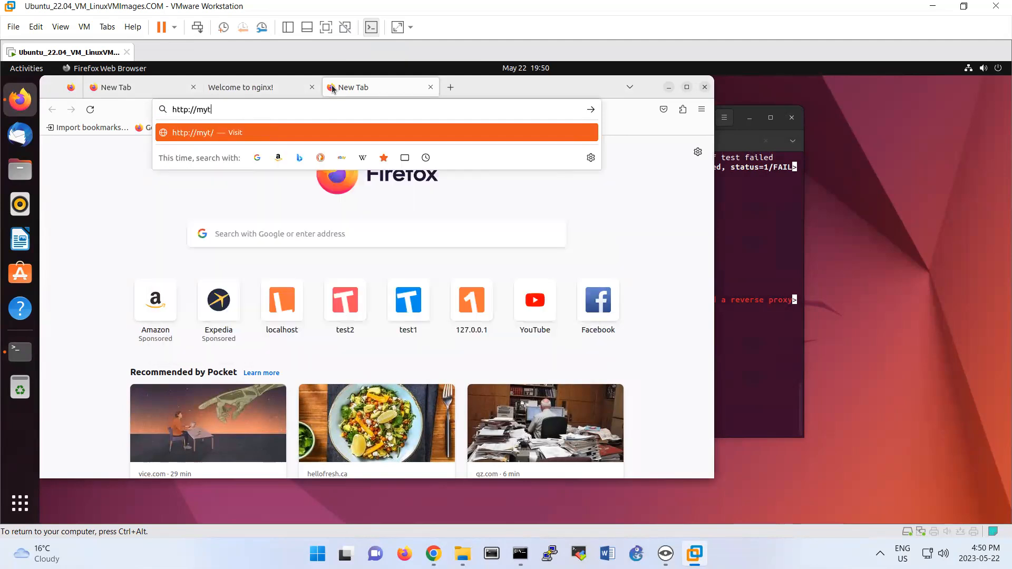
{"action": "type", "text": "est.loca"}
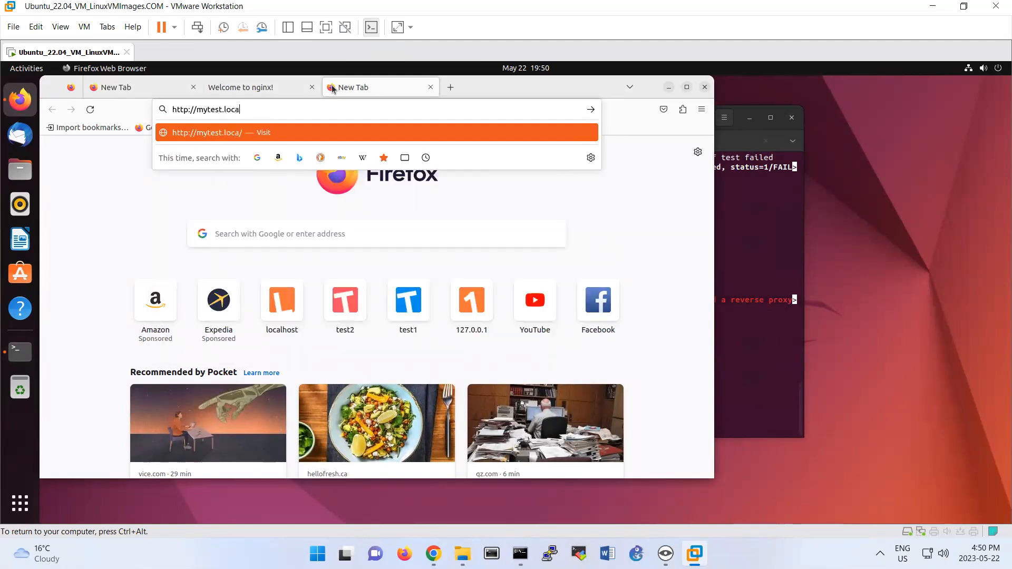
{"action": "key", "text": "BackSpace"}
{"action": "type", "text": "l"}
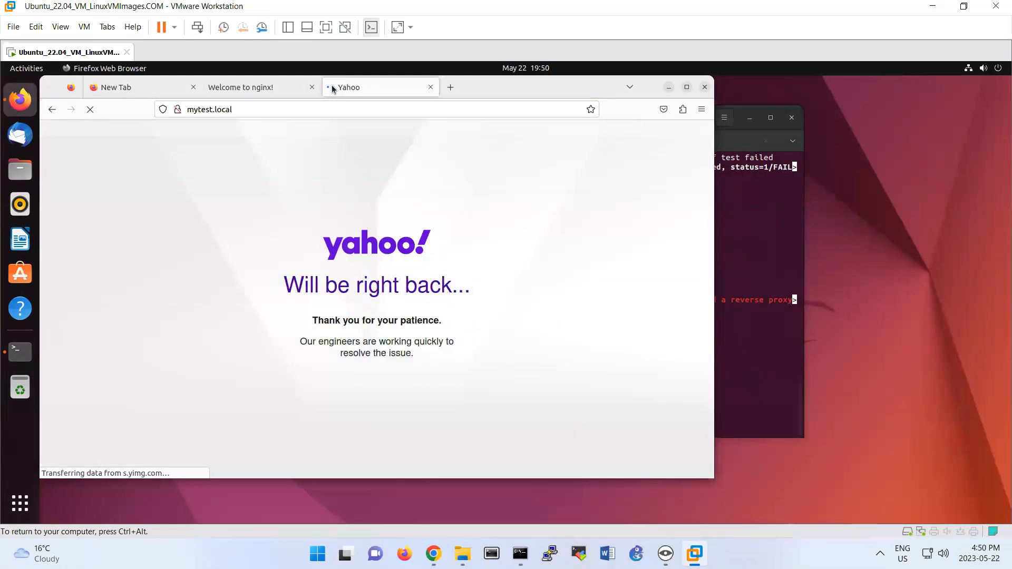
{"action": "mouse_move", "coordinate": [19, 273]}
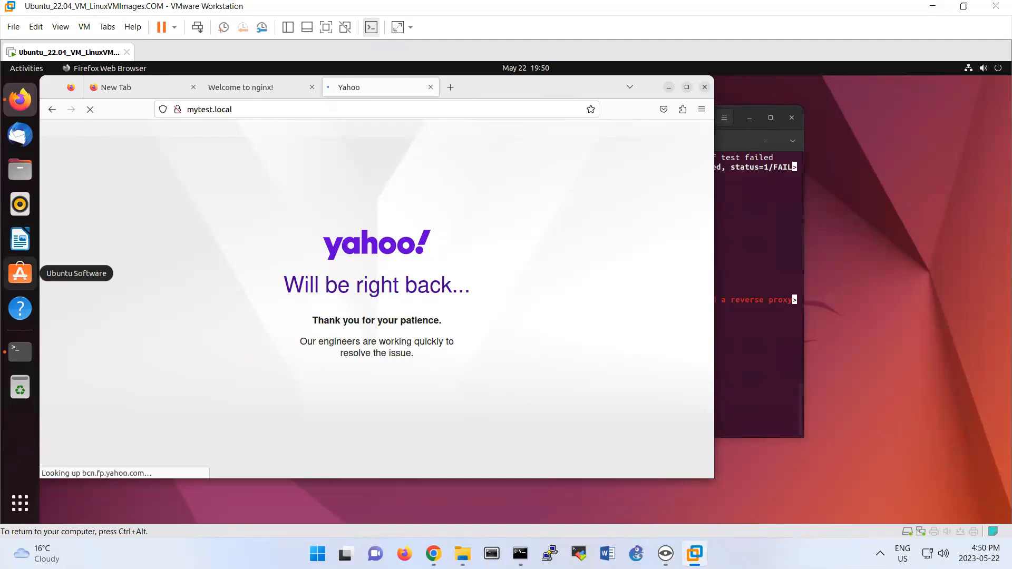